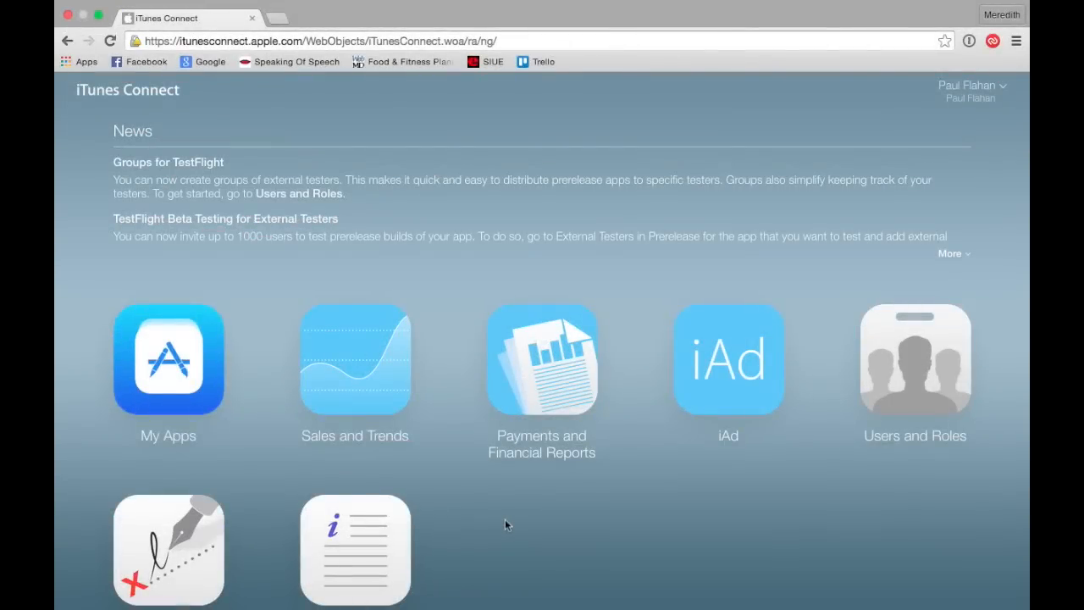
{"action": "mouse_move", "coordinate": [185, 397]}
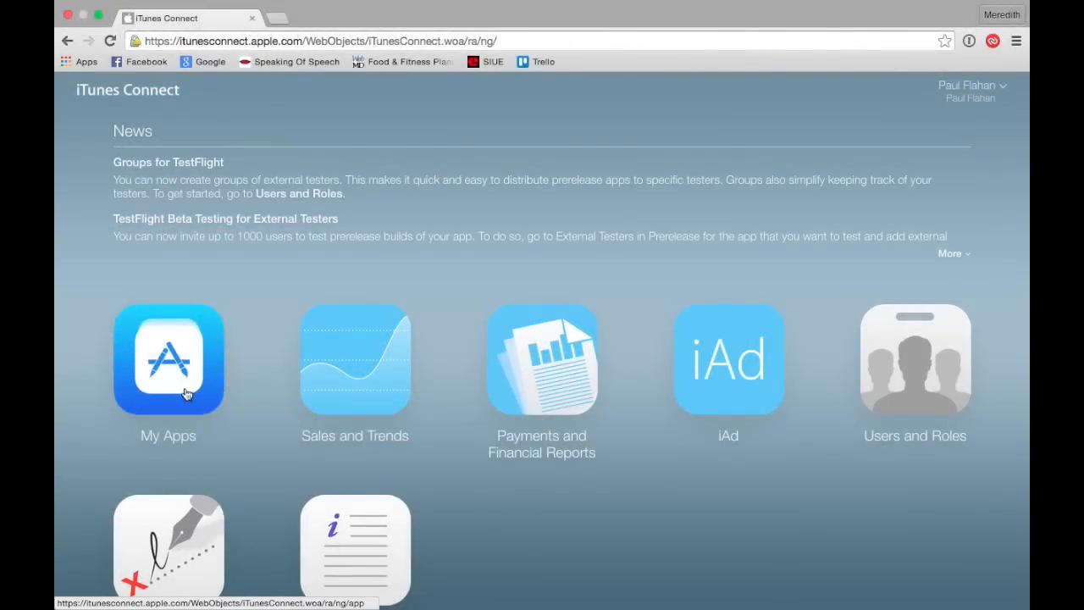
{"action": "mouse_move", "coordinate": [180, 441]}
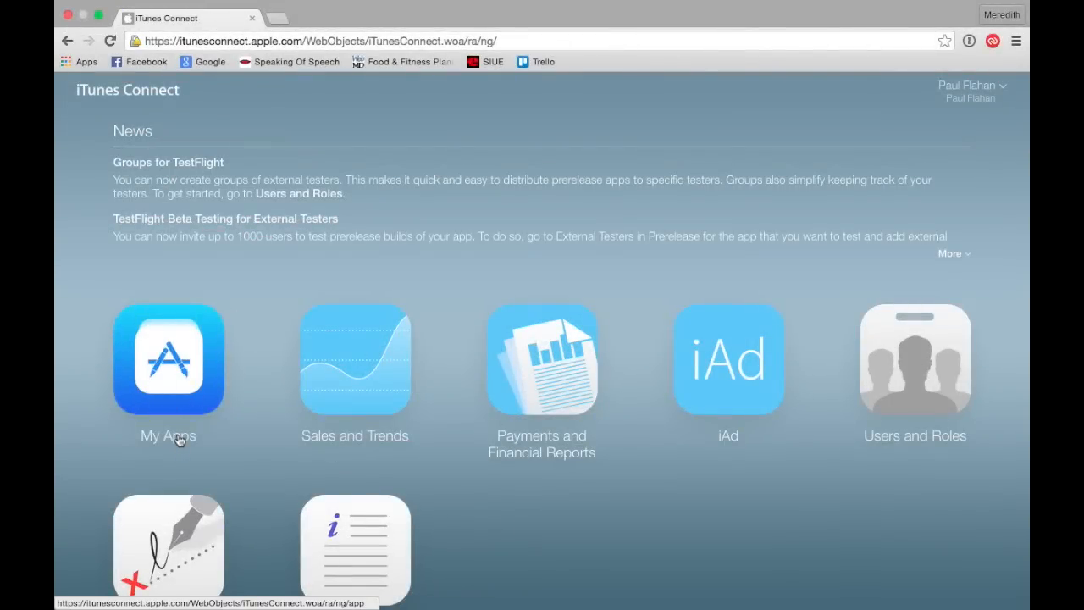
- Go to the My Apps section of iTunes Connect
{"action": "left_click", "coordinate": [167, 359]}
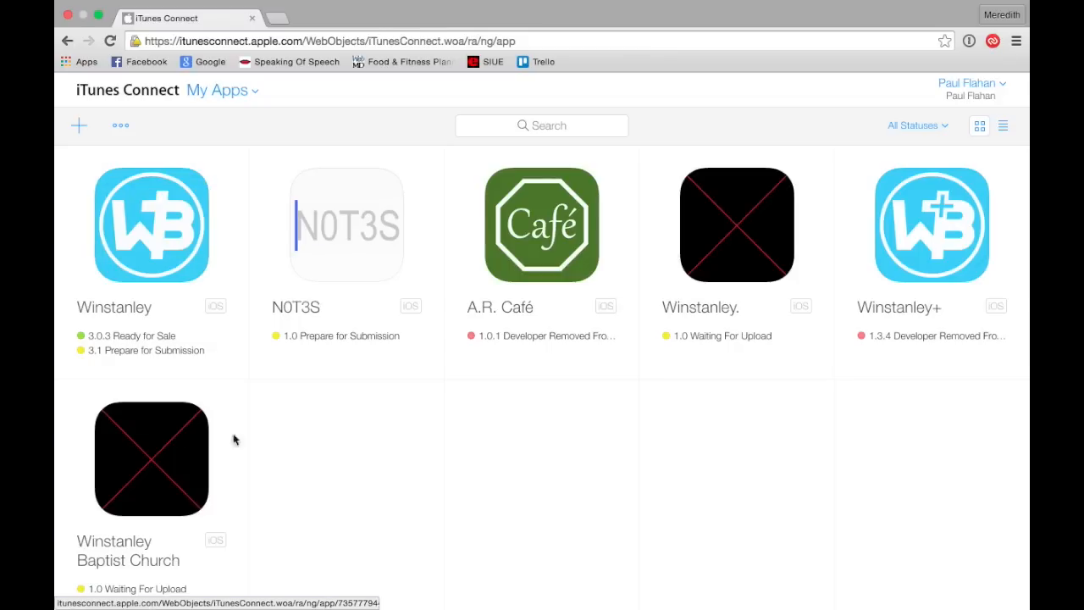
{"action": "mouse_move", "coordinate": [222, 383]}
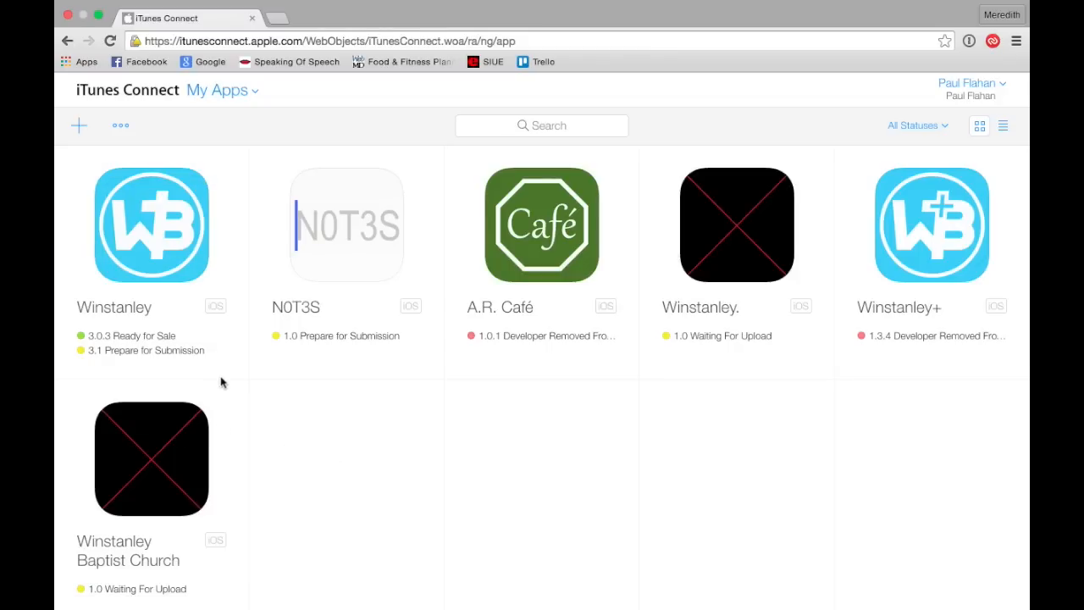
{"action": "mouse_move", "coordinate": [144, 282]}
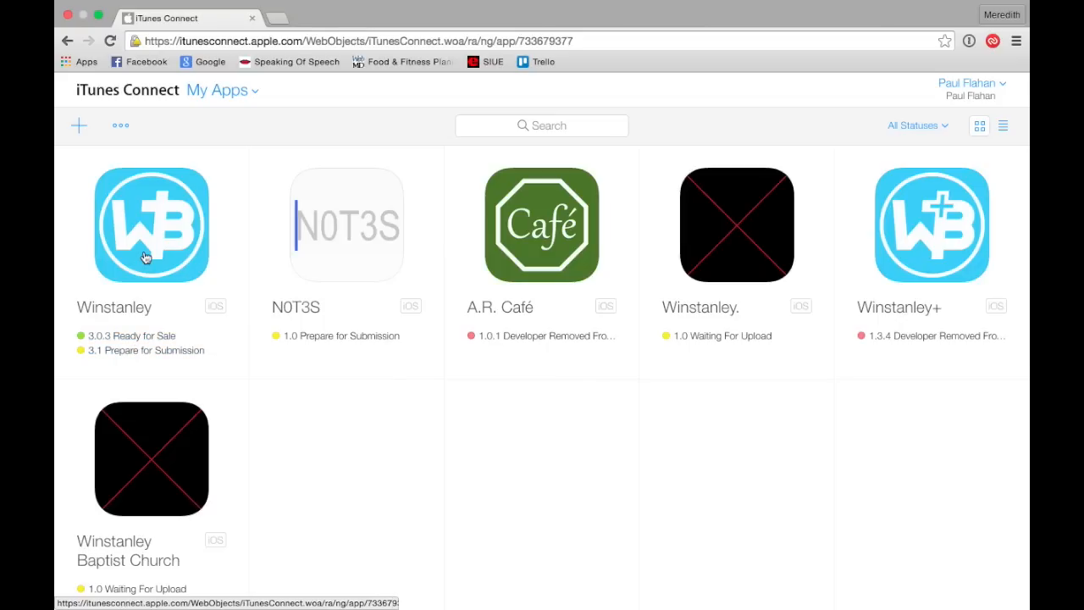
- Open the Winstanley app and review version 3.1's screenshots, description and what's-new notes
{"action": "left_click", "coordinate": [150, 224]}
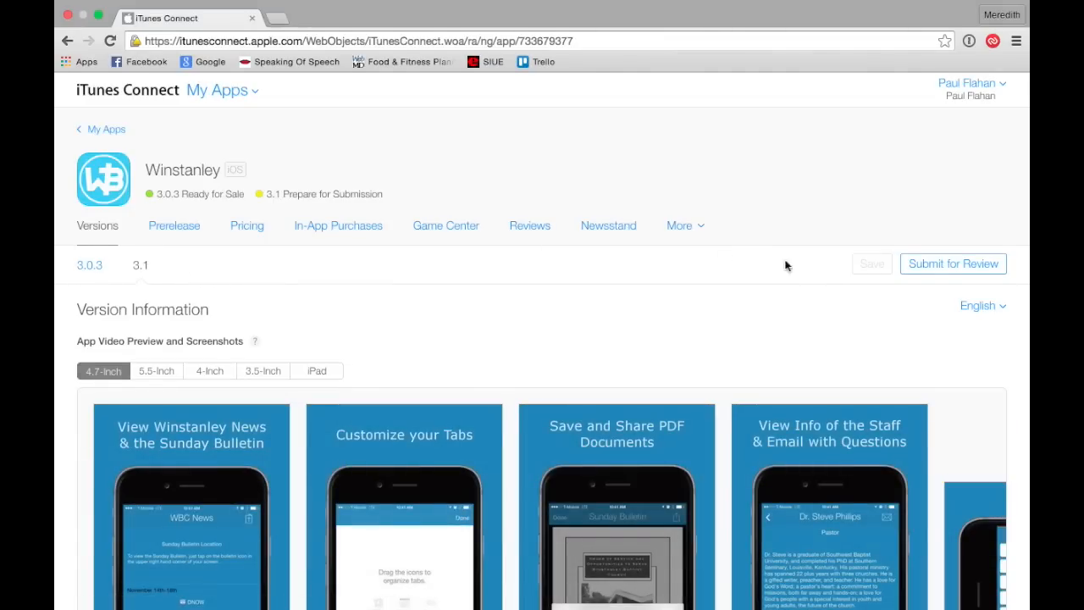
{"action": "mouse_move", "coordinate": [813, 258]}
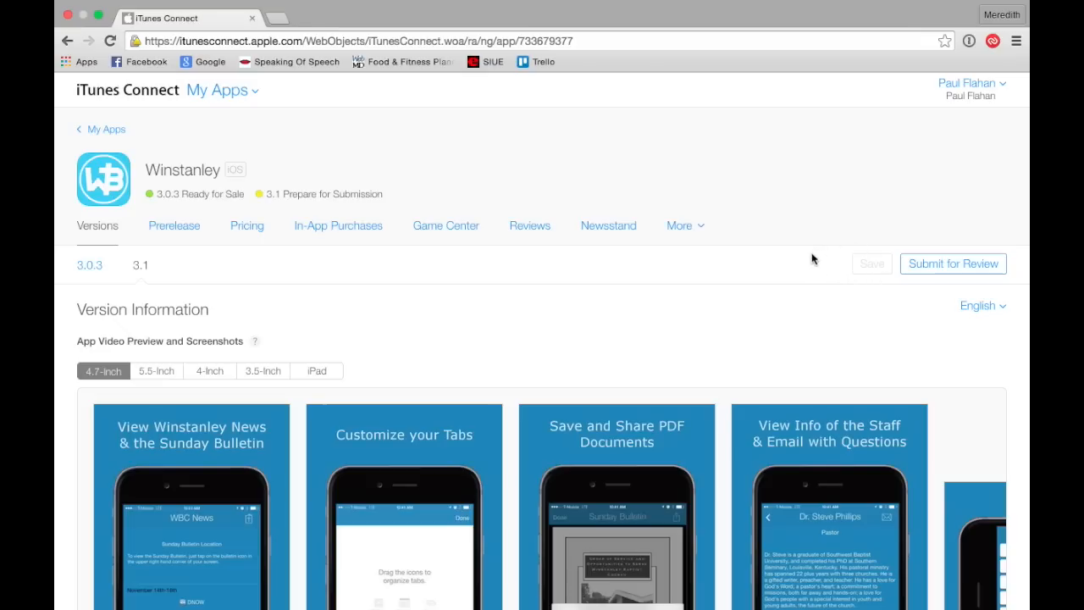
{"action": "mouse_move", "coordinate": [827, 264]}
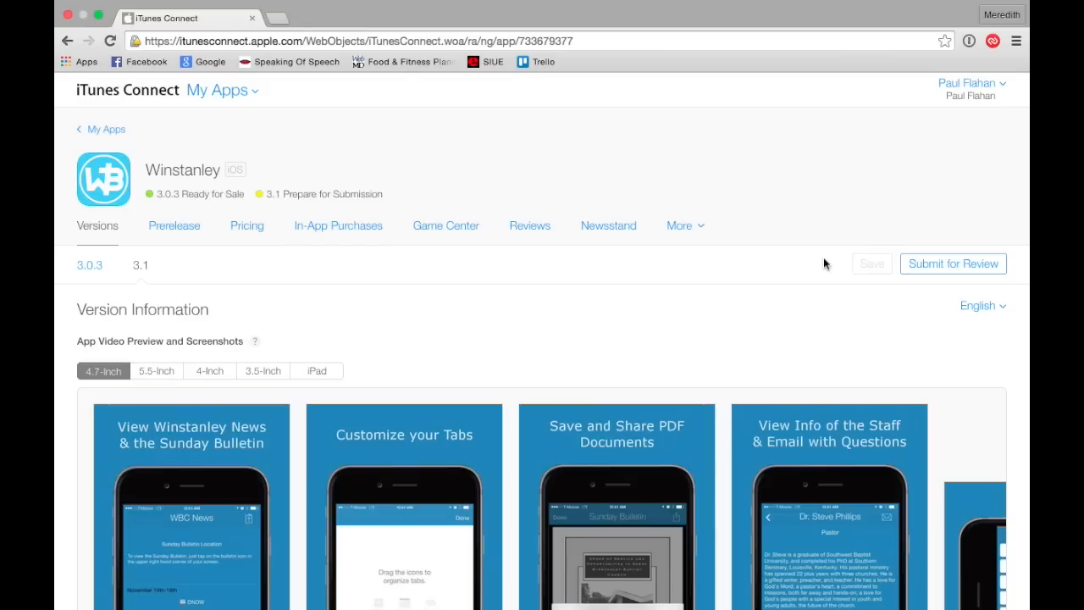
{"action": "mouse_move", "coordinate": [617, 271]}
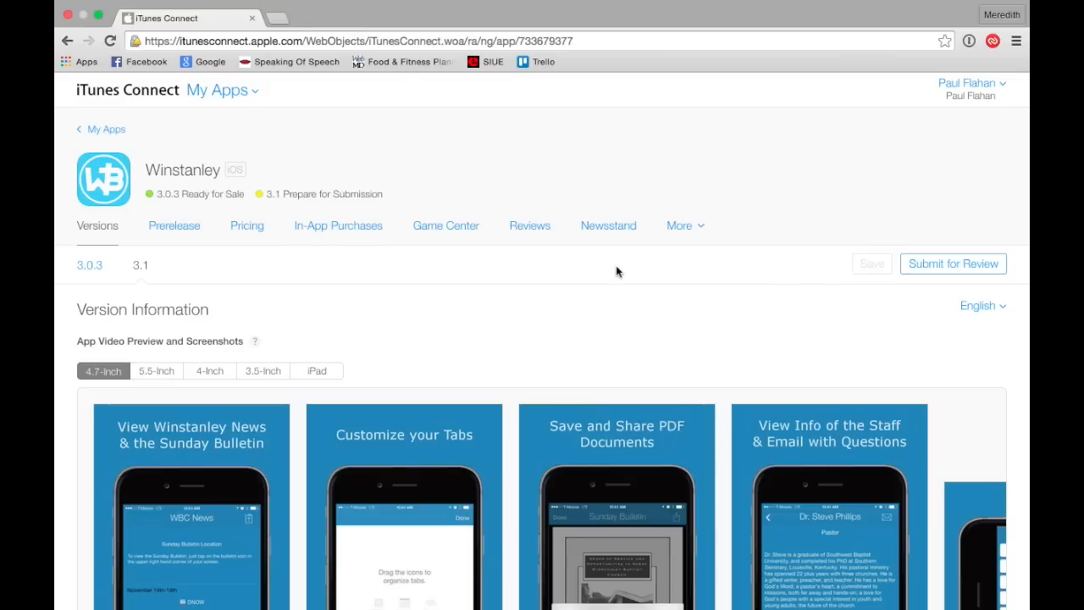
{"action": "scroll", "scroll_direction": "down", "scroll_amount": 3}
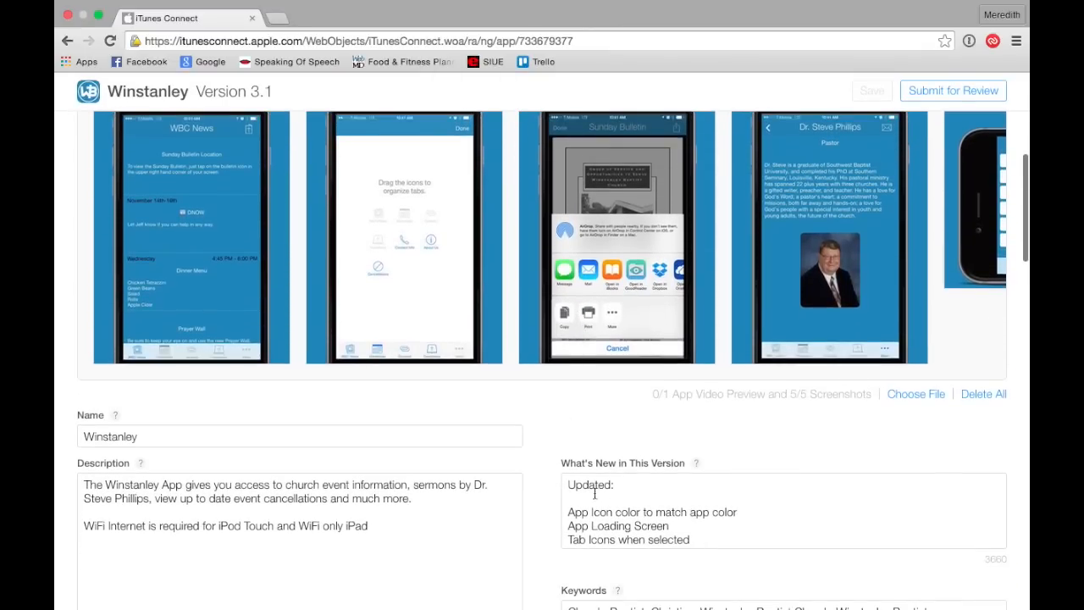
{"action": "mouse_move", "coordinate": [630, 420]}
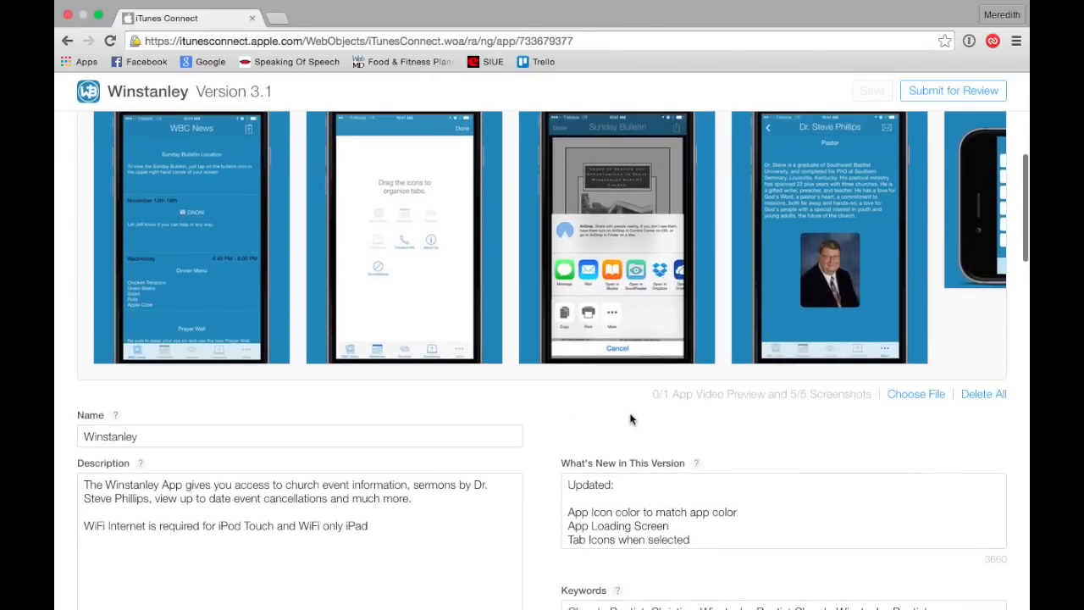
{"action": "scroll", "scroll_direction": "up", "scroll_amount": 3}
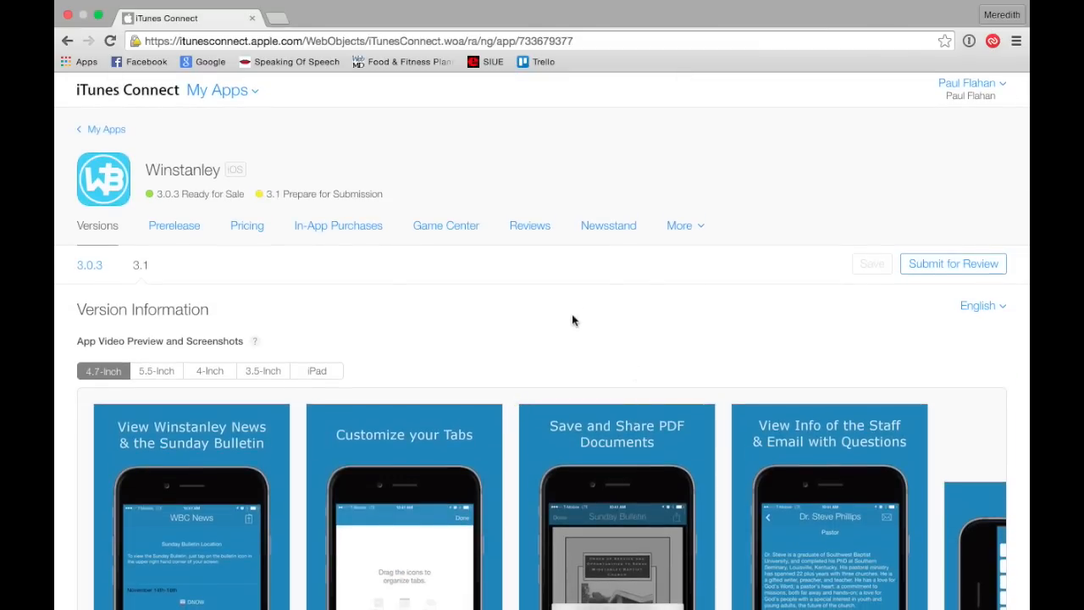
{"action": "mouse_move", "coordinate": [171, 273]}
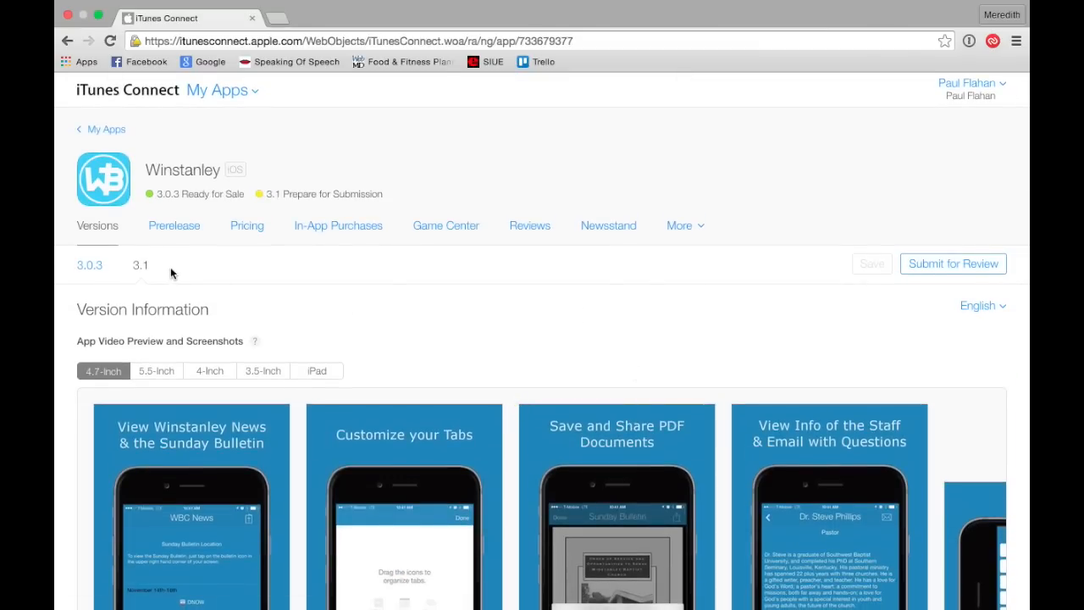
{"action": "mouse_move", "coordinate": [414, 186]}
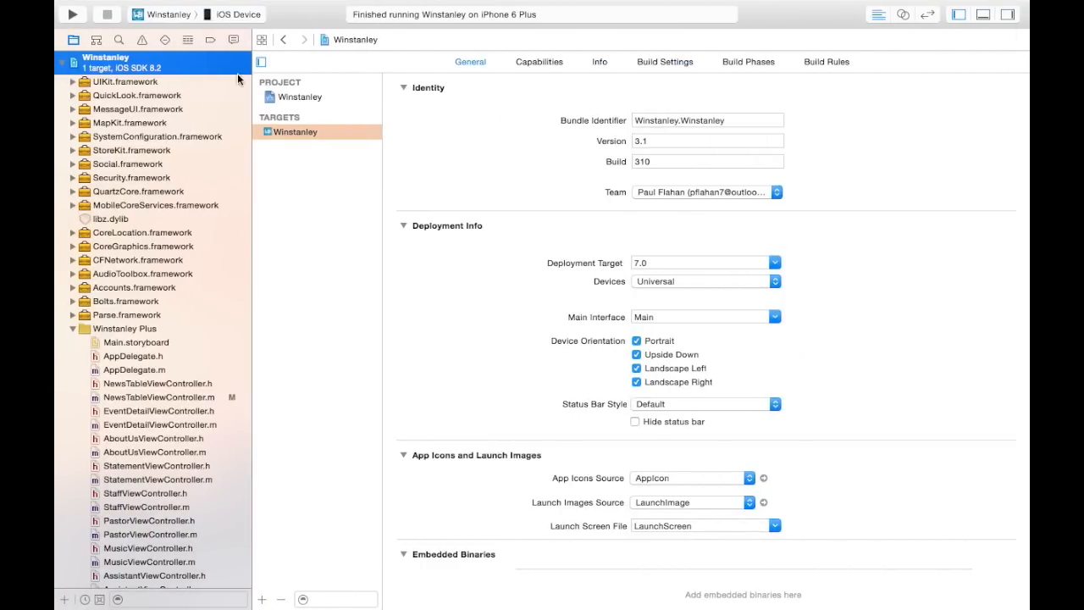
{"action": "mouse_move", "coordinate": [210, 111]}
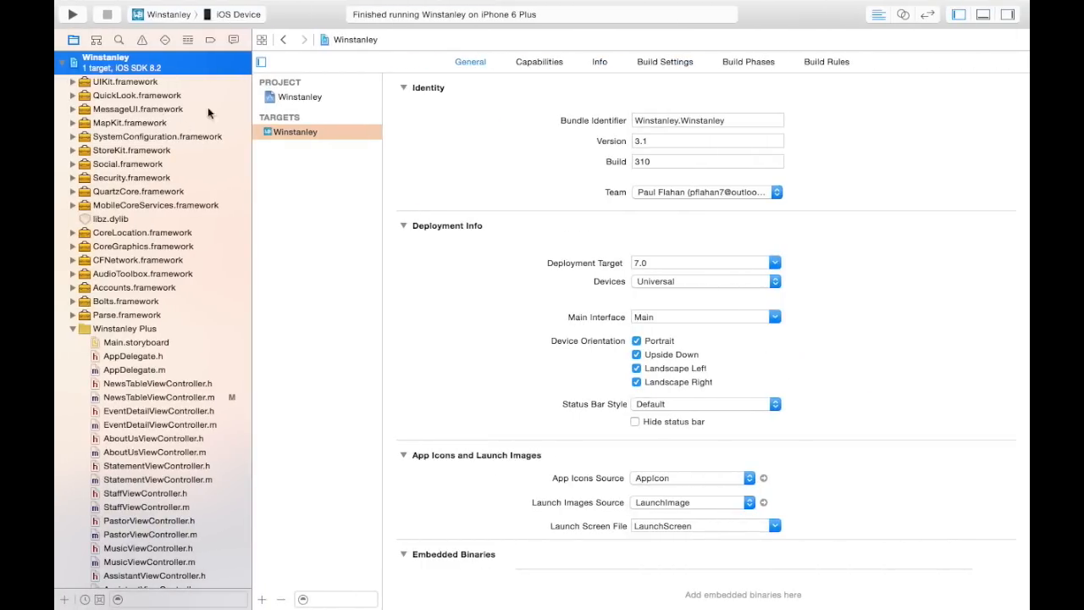
- Set the Winstanley scheme's build destination to iOS Device instead of a simulator
{"action": "left_click", "coordinate": [237, 13]}
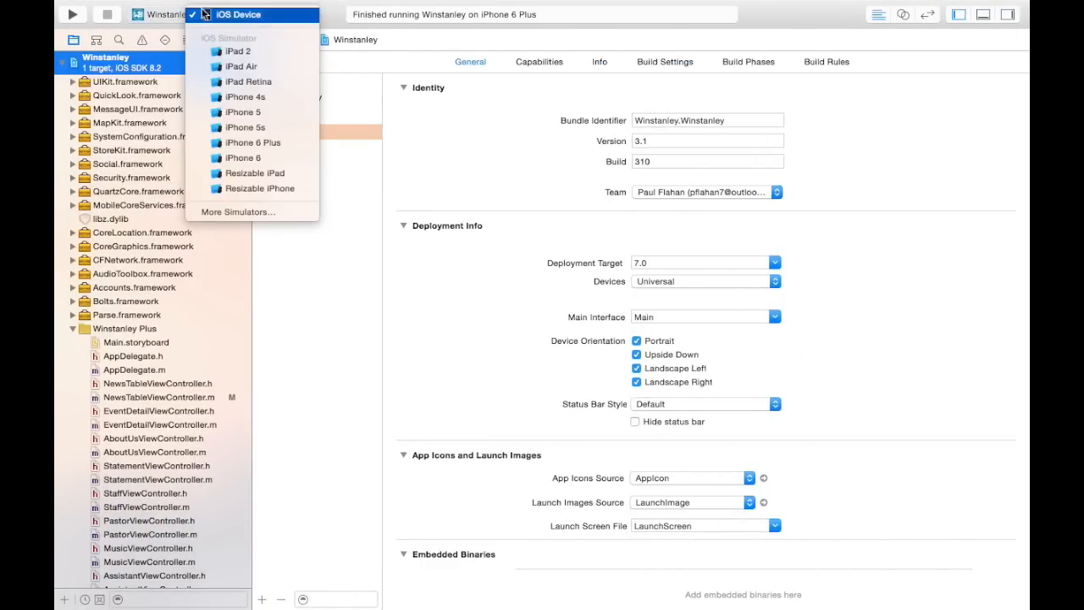
{"action": "left_click", "coordinate": [239, 13]}
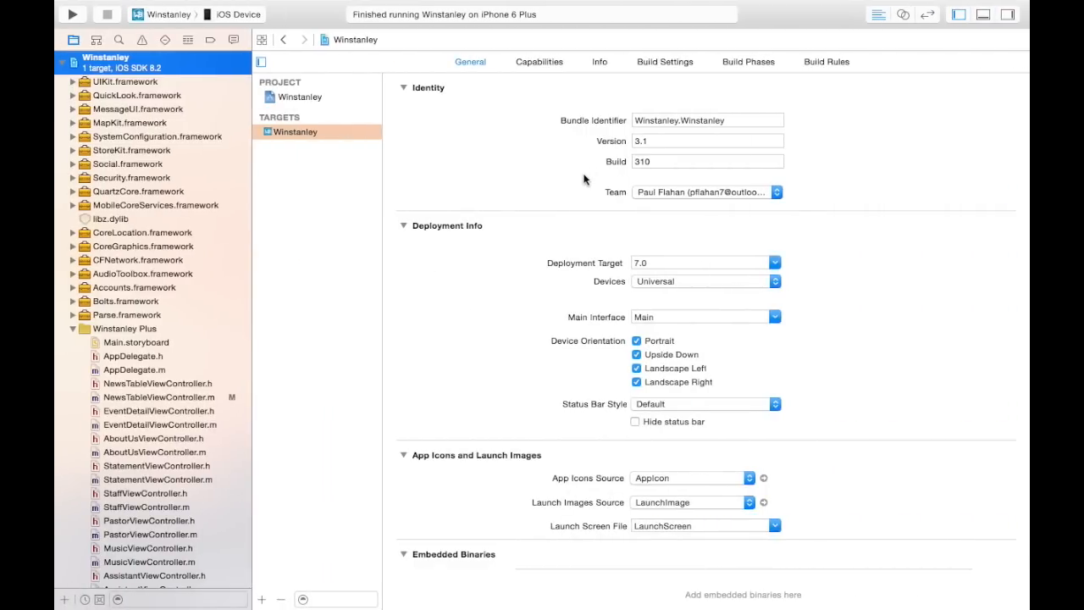
{"action": "mouse_move", "coordinate": [648, 82]}
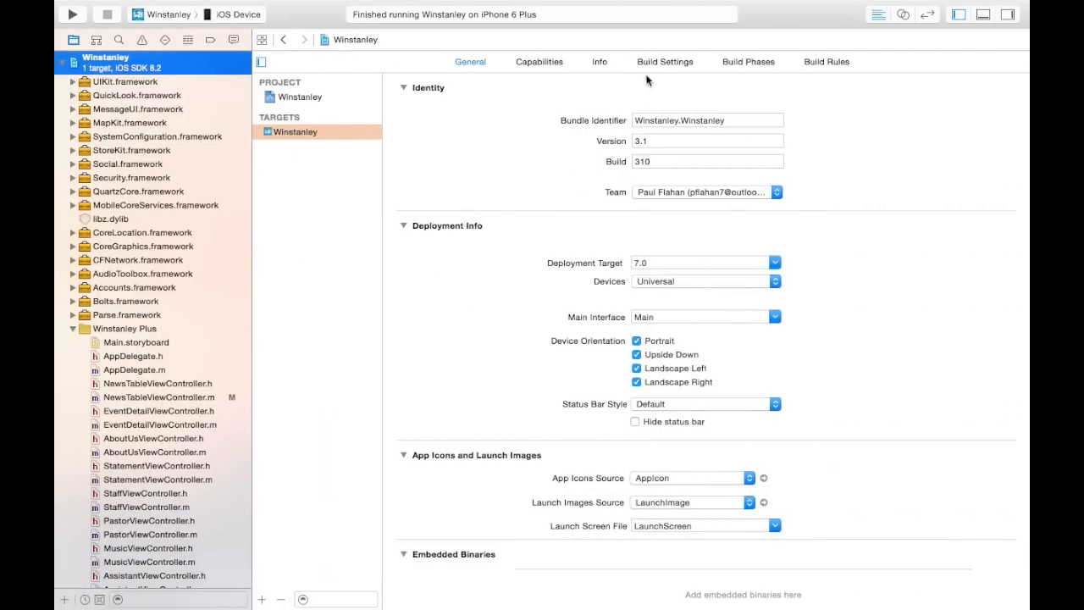
{"action": "left_click", "coordinate": [665, 61]}
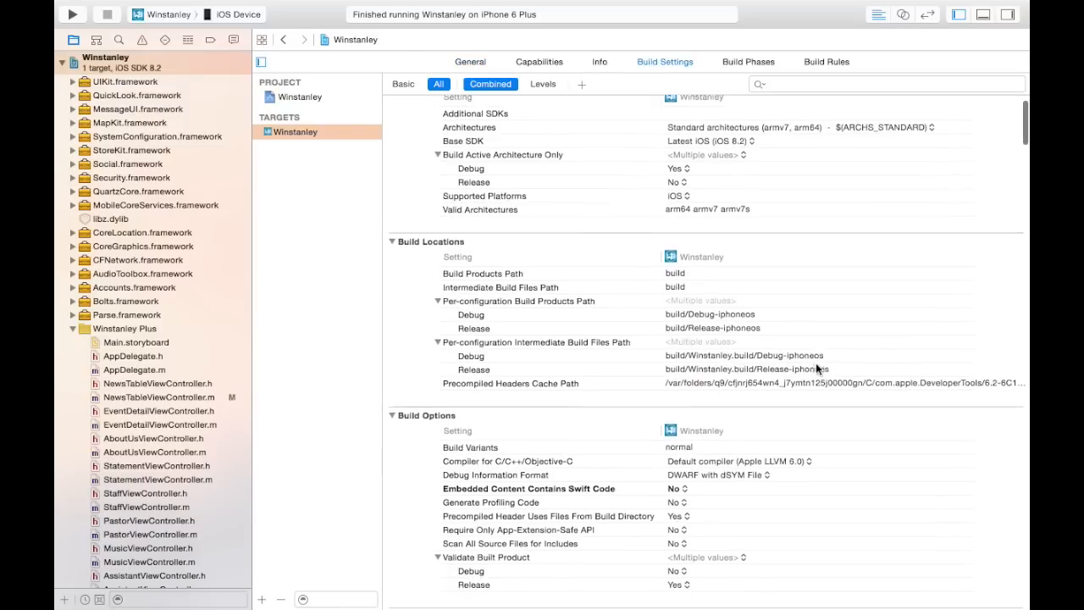
{"action": "scroll", "scroll_direction": "down", "scroll_amount": 3}
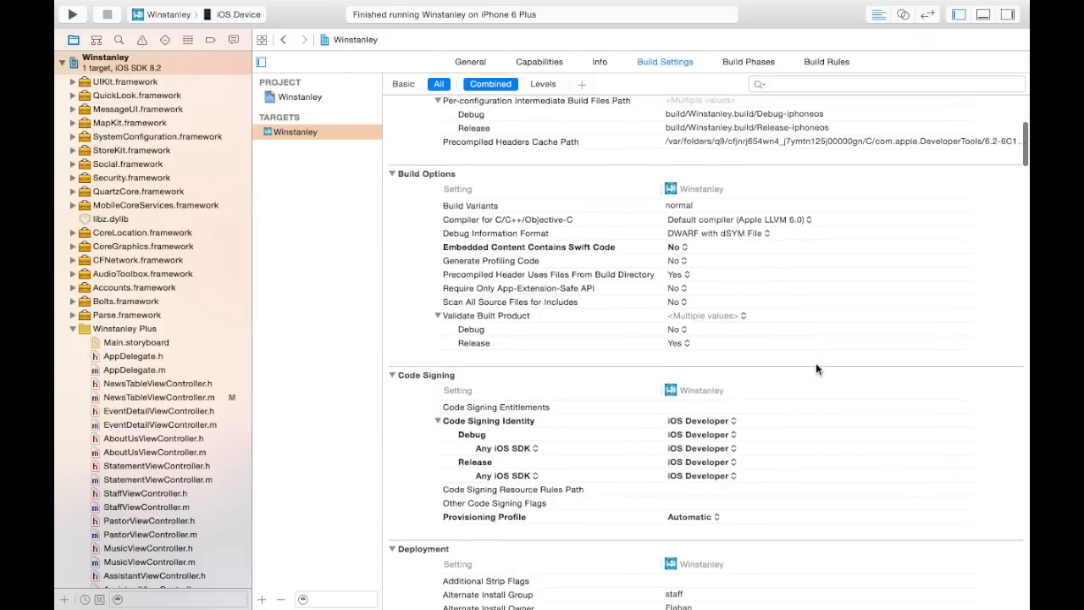
{"action": "left_click", "coordinate": [702, 420]}
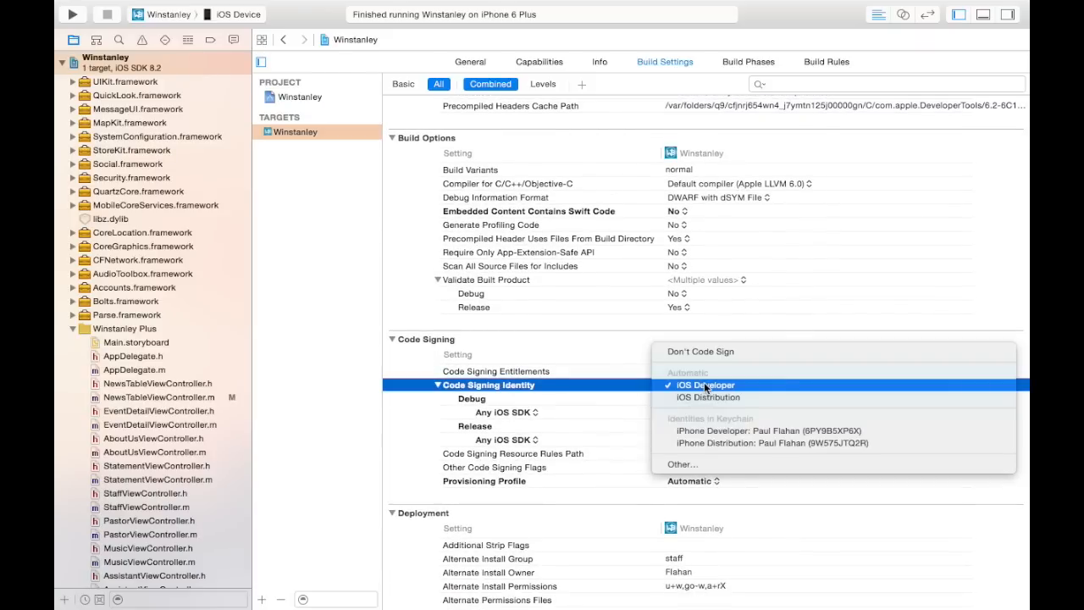
{"action": "left_click", "coordinate": [705, 385]}
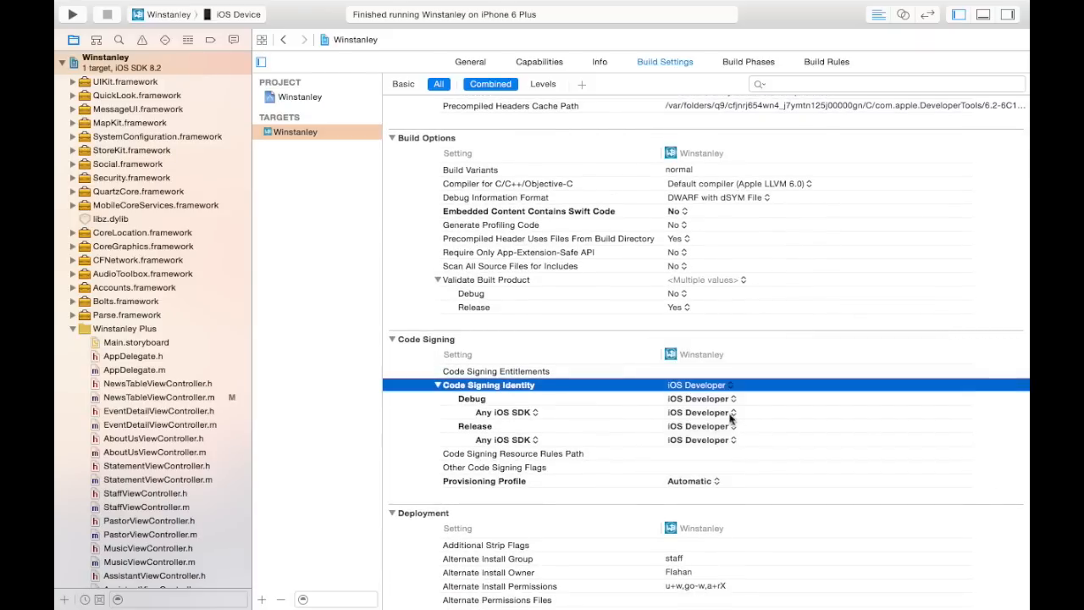
{"action": "left_click", "coordinate": [698, 412]}
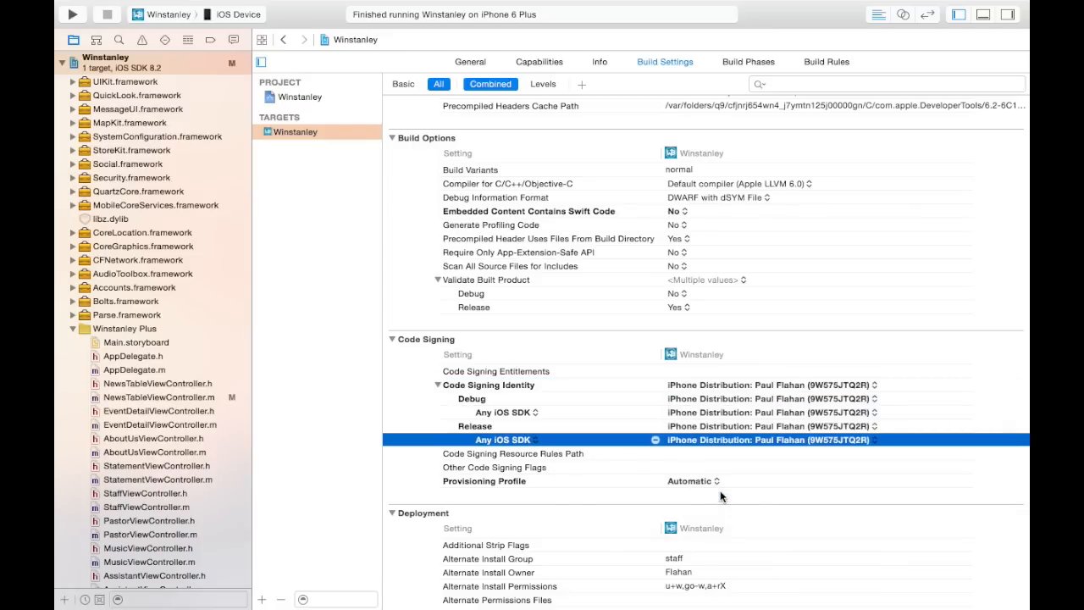
- Set the target's Provisioning Profile to the Paul Flahan Production profile
{"action": "left_click", "coordinate": [693, 481]}
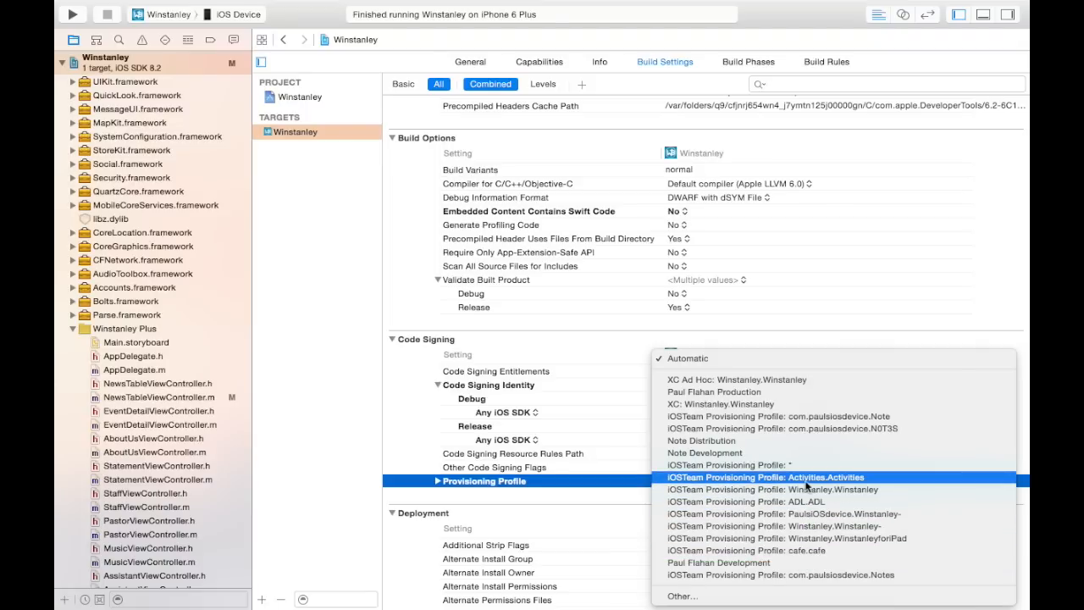
{"action": "left_click", "coordinate": [715, 392]}
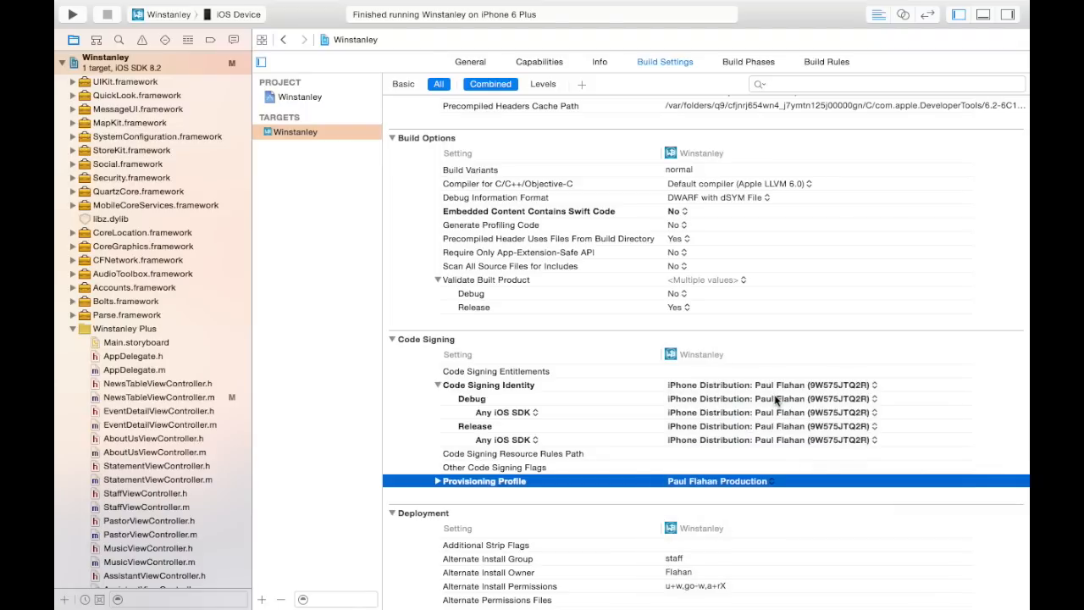
{"action": "mouse_move", "coordinate": [780, 461]}
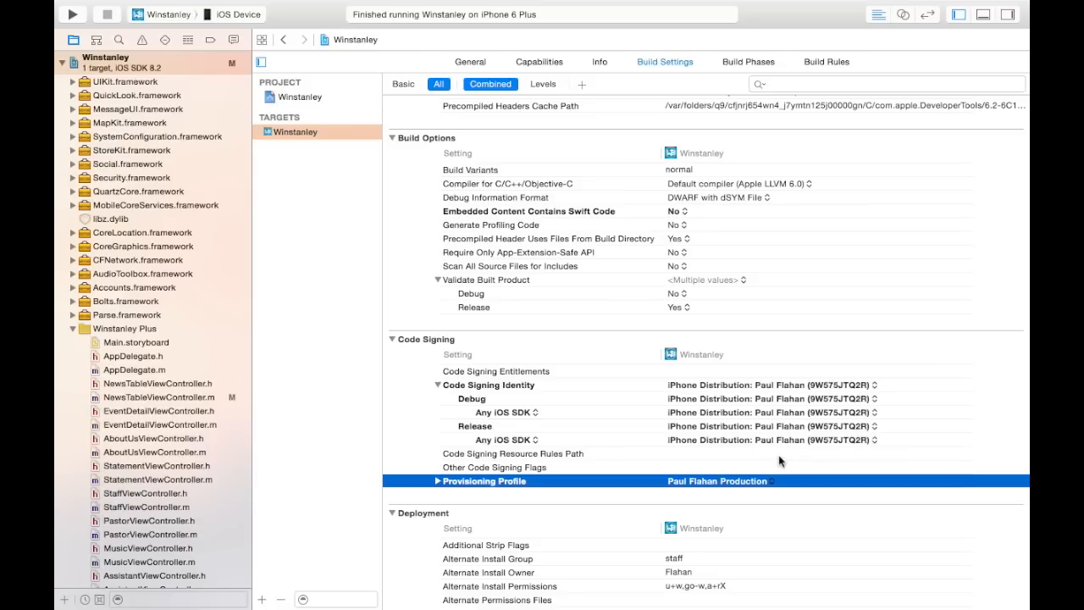
{"action": "mouse_move", "coordinate": [795, 468]}
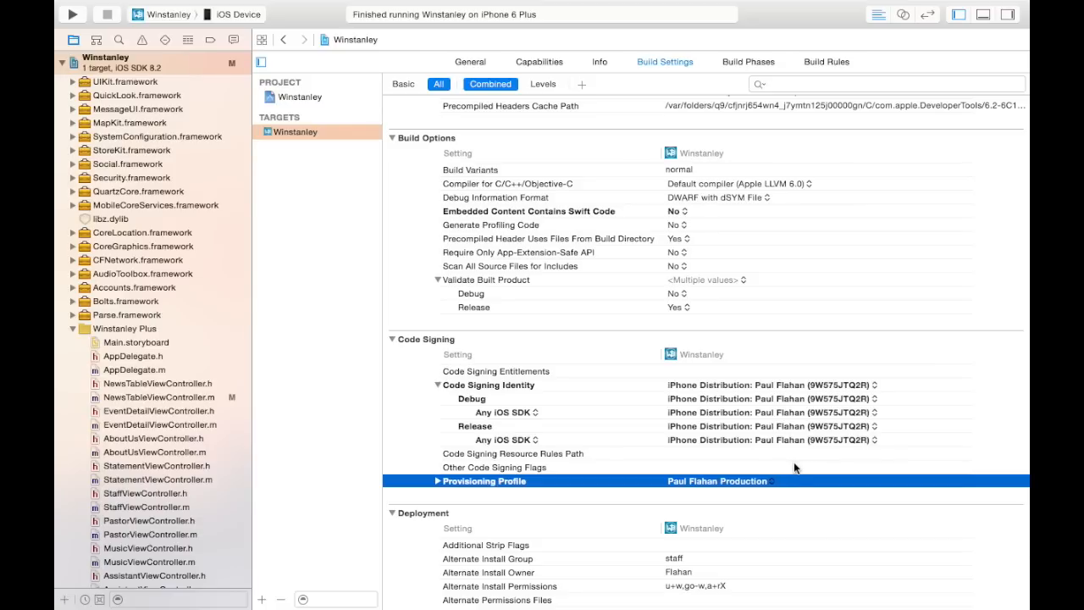
{"action": "mouse_move", "coordinate": [299, 97]}
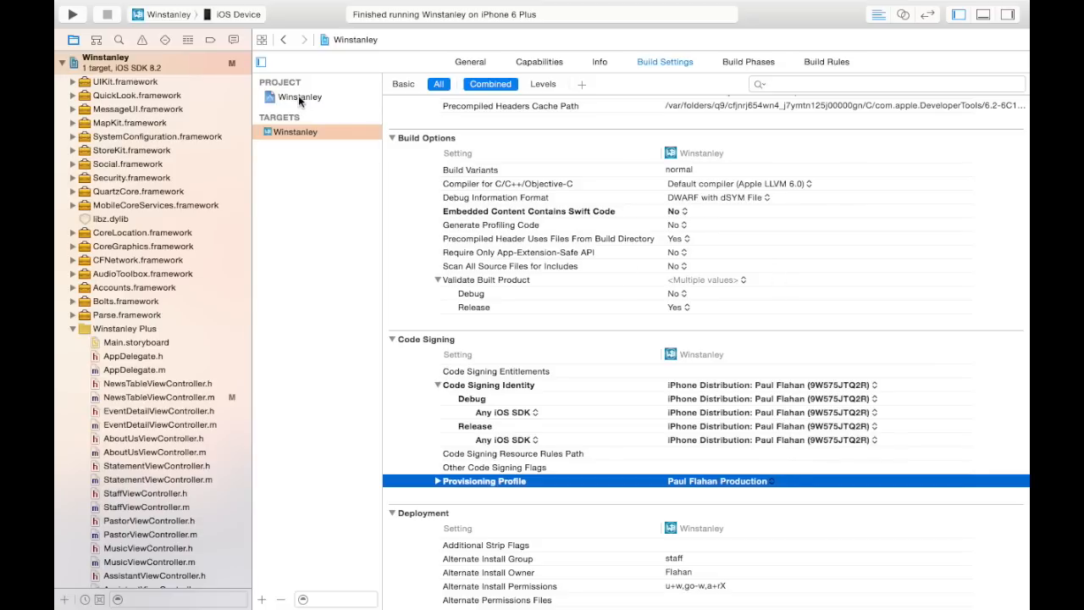
- Set the project-level Code Signing Identity to iPhone Distribution for all configurations
{"action": "scroll", "scroll_direction": "down", "scroll_amount": 3}
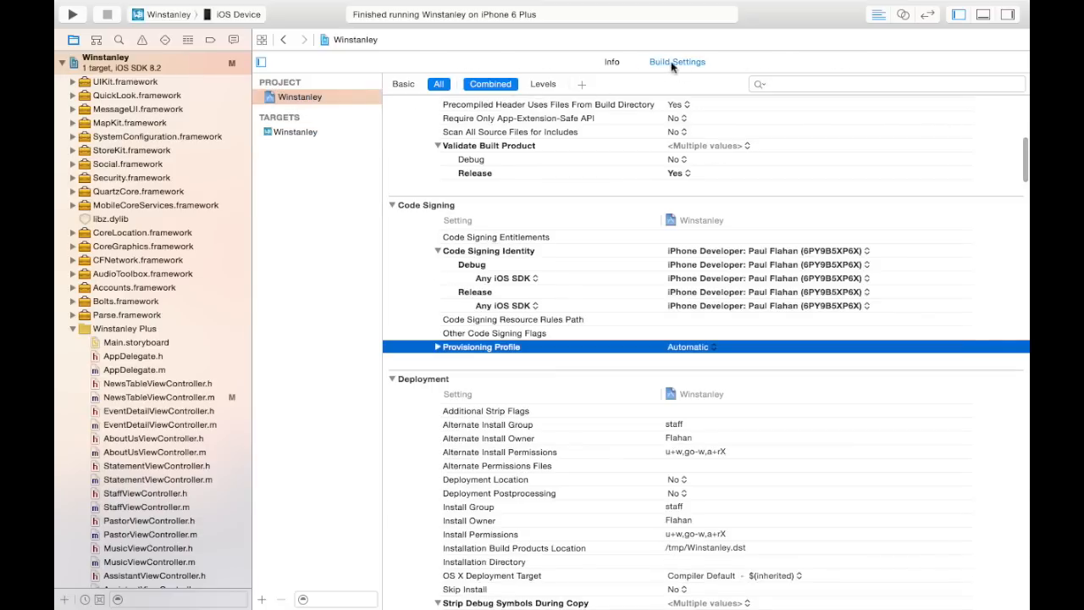
{"action": "left_click", "coordinate": [762, 250]}
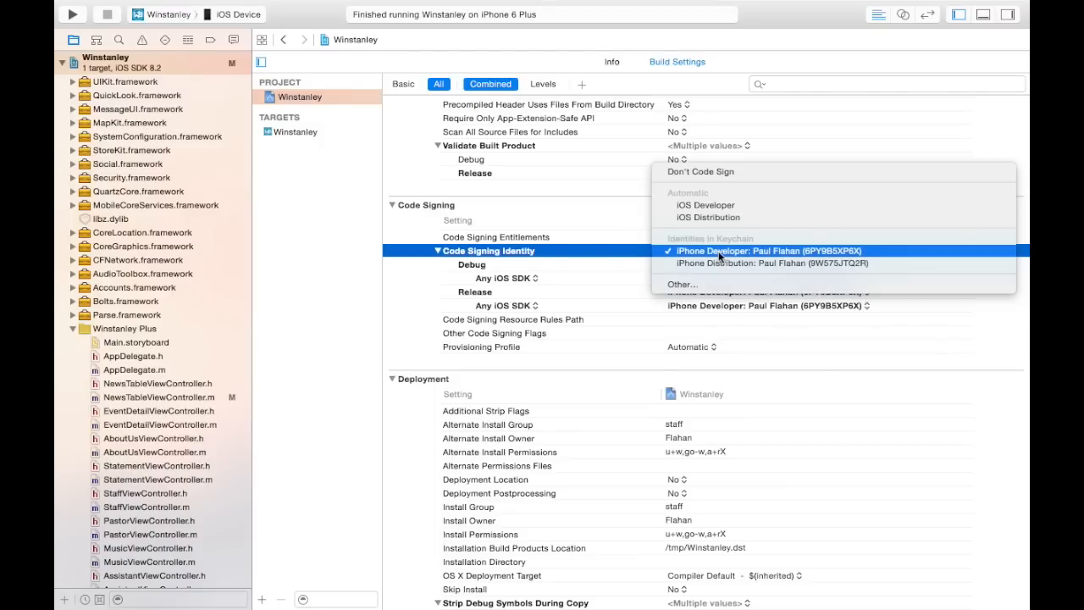
{"action": "left_click", "coordinate": [752, 264]}
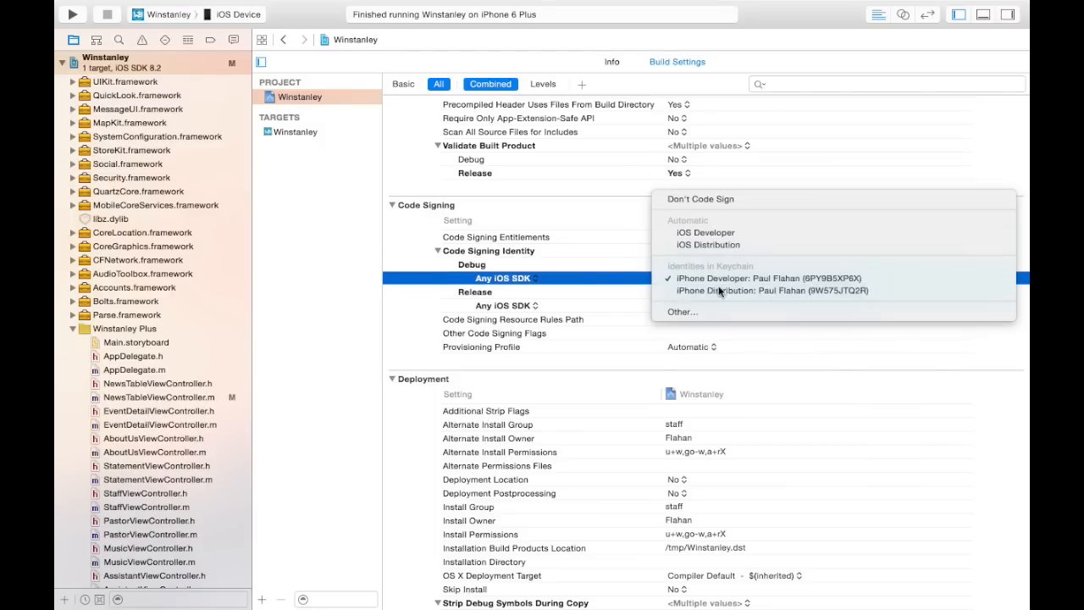
{"action": "left_click", "coordinate": [772, 290]}
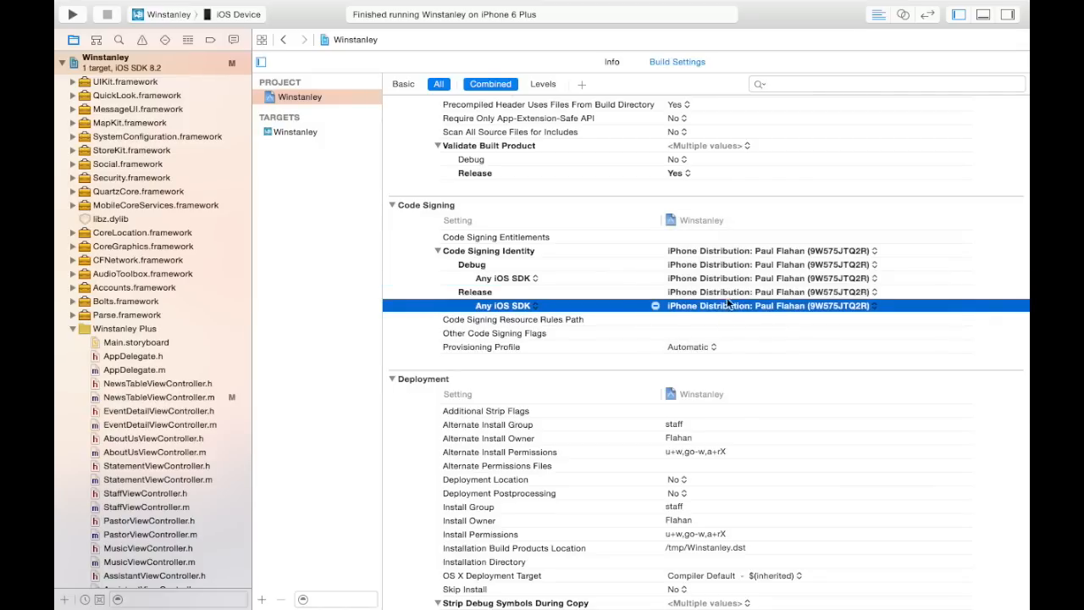
- Set the project-level Provisioning Profile to the Paul Flahan Production profile
{"action": "left_click", "coordinate": [691, 345]}
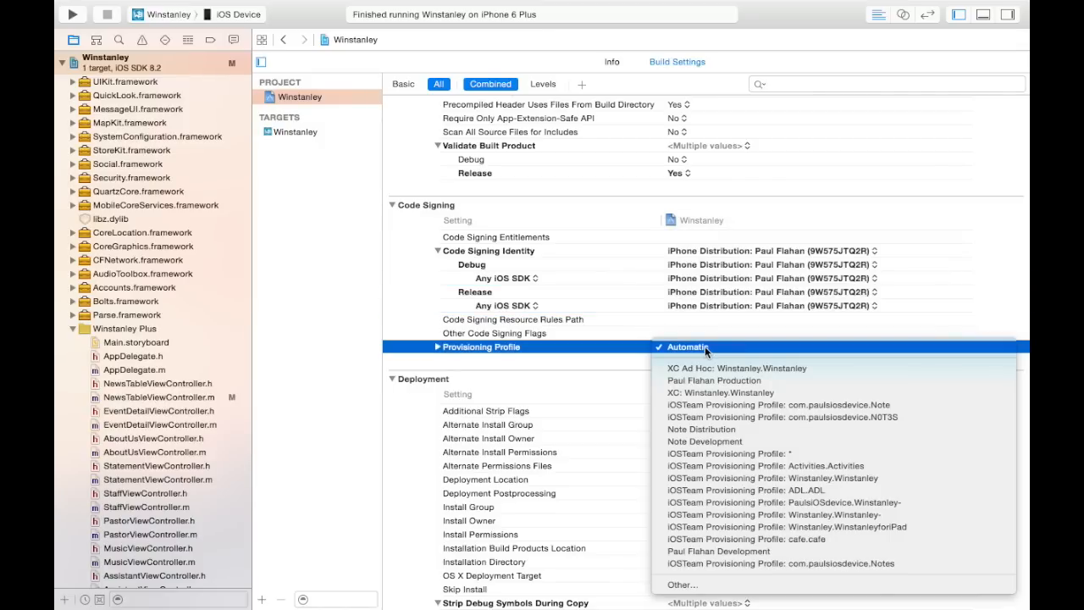
{"action": "mouse_move", "coordinate": [715, 380]}
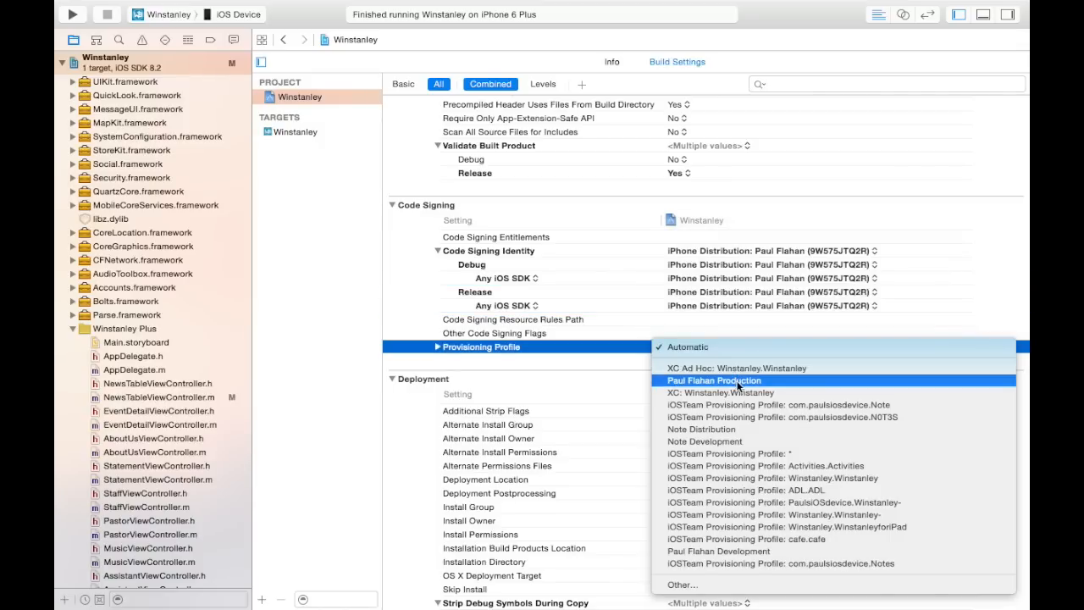
{"action": "left_click", "coordinate": [713, 380]}
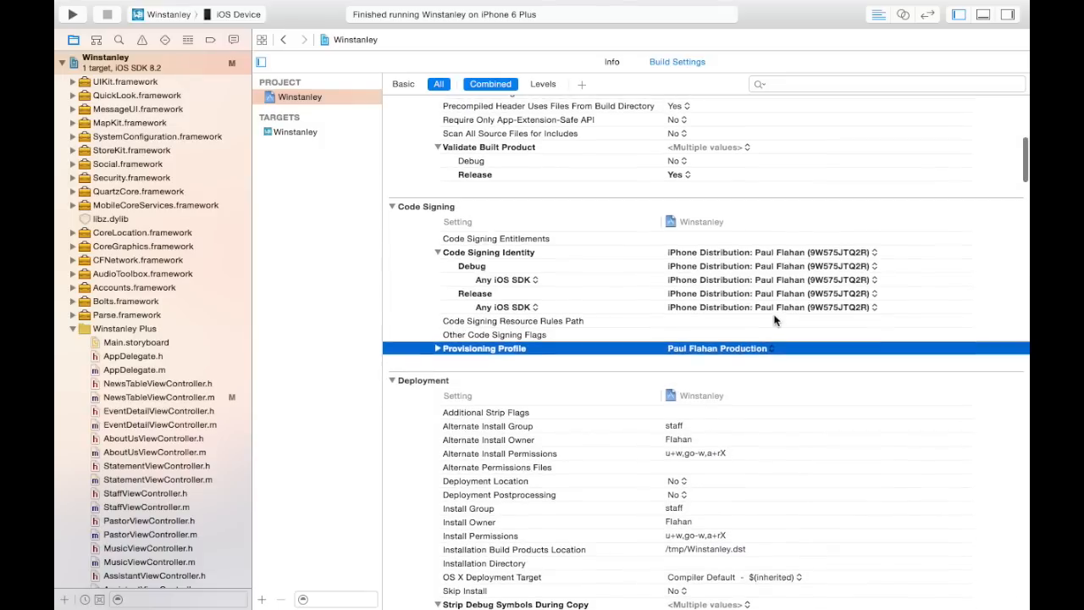
{"action": "mouse_move", "coordinate": [759, 312]}
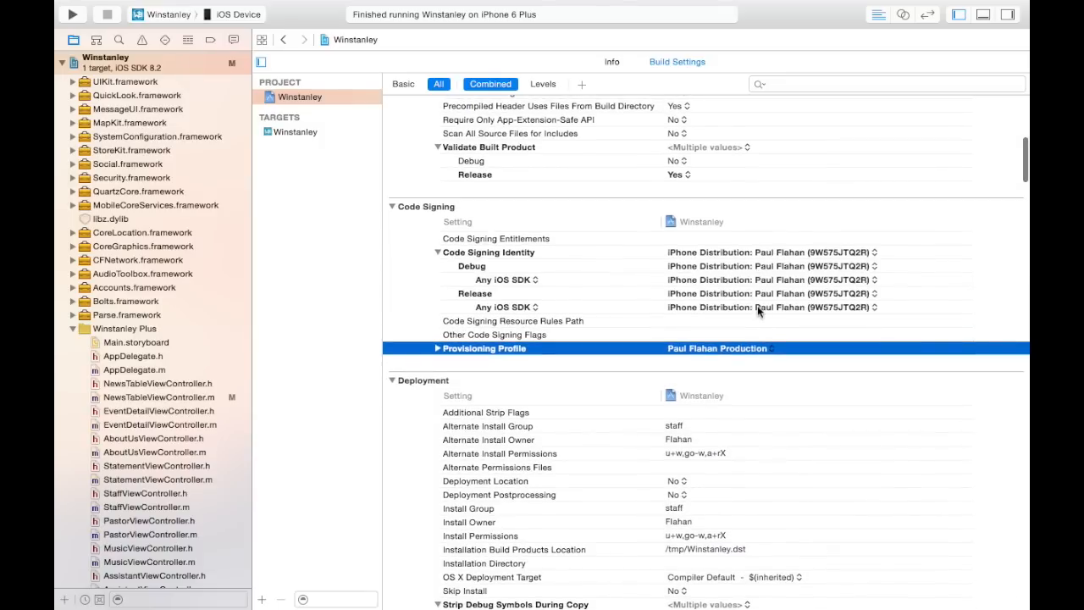
{"action": "scroll", "scroll_direction": "up", "scroll_amount": 3}
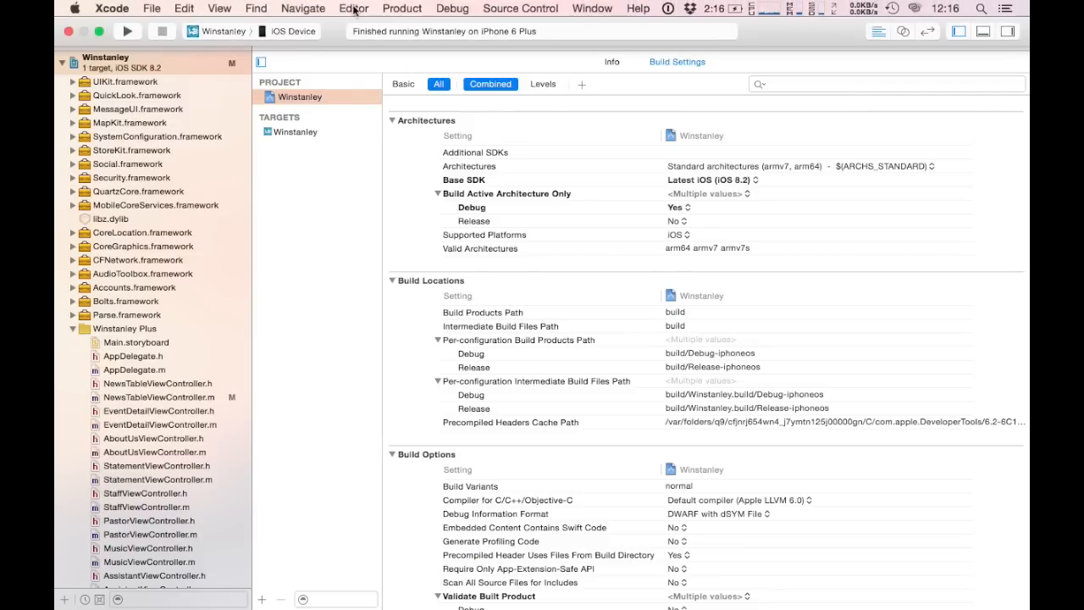
- Archive the Winstanley app via Product > Archive
{"action": "left_click", "coordinate": [402, 7]}
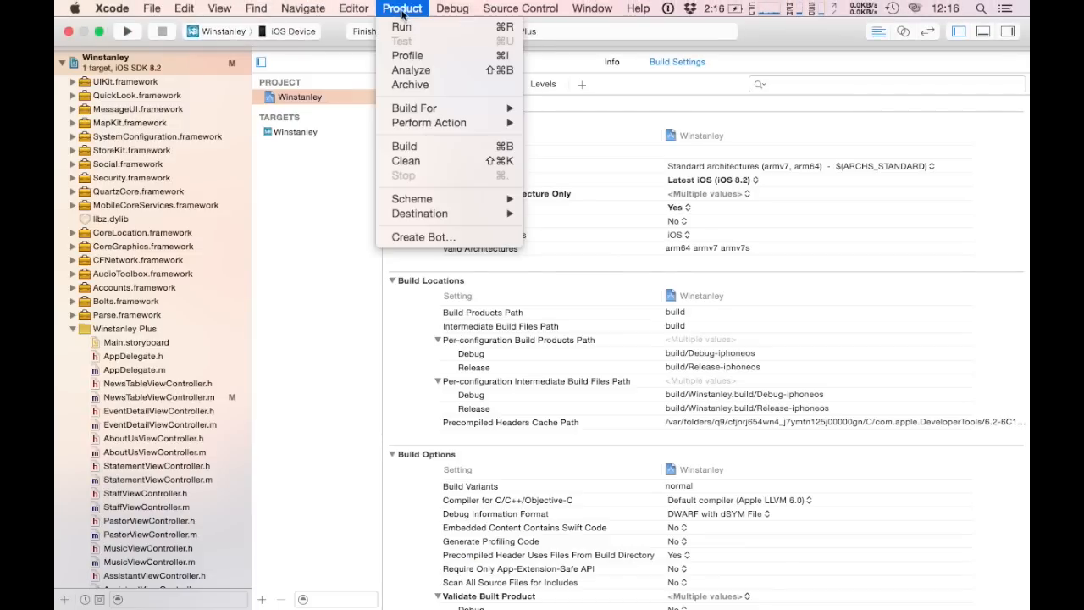
{"action": "mouse_move", "coordinate": [410, 85]}
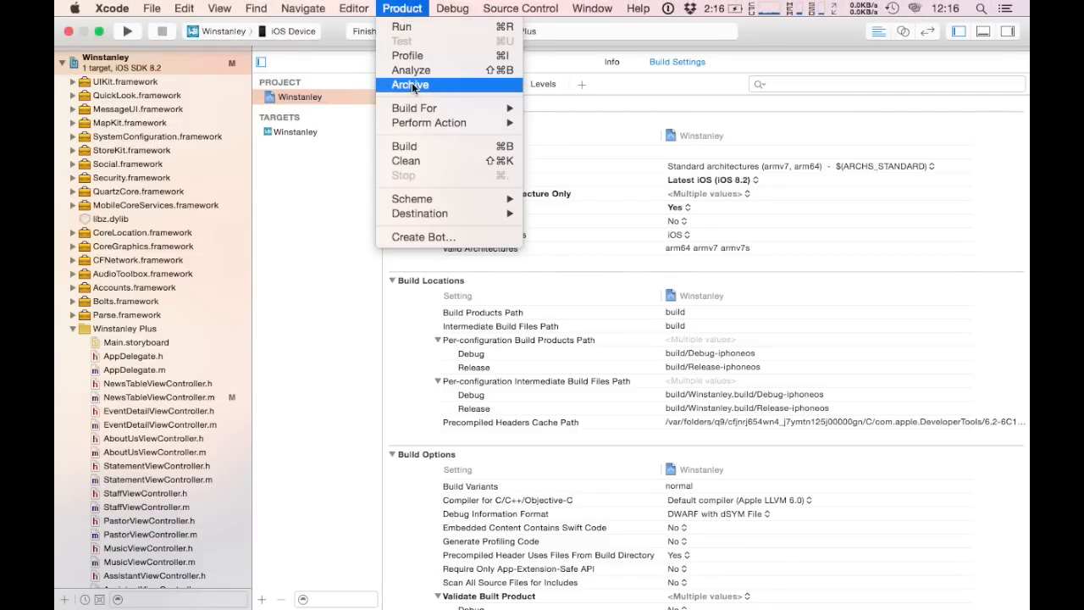
{"action": "left_click", "coordinate": [410, 84]}
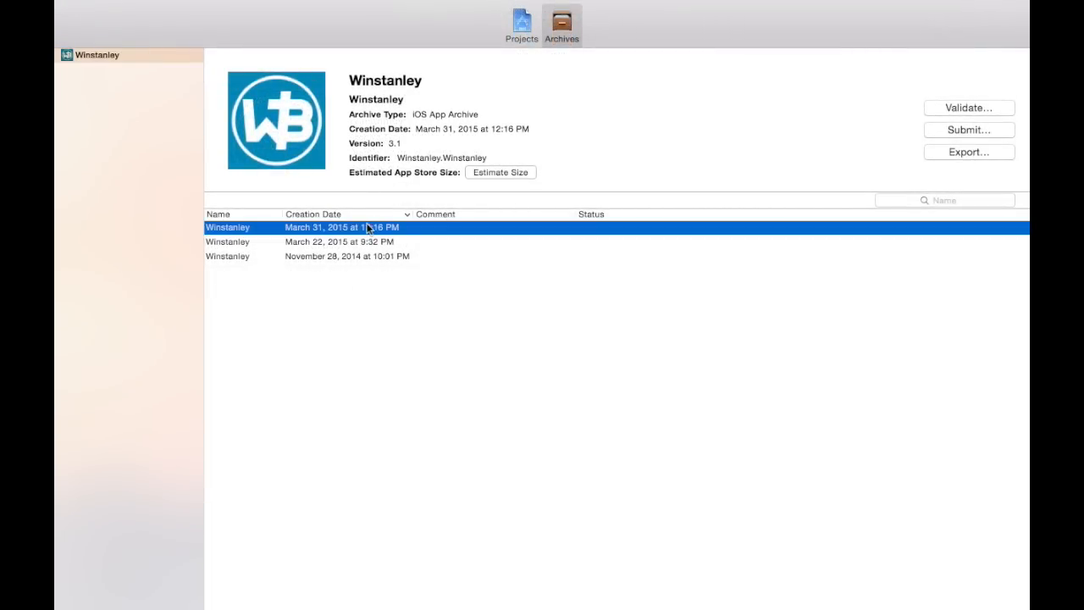
- Estimate the new Winstanley 3.1 archive's App Store size, reported as 10 MB
{"action": "left_click", "coordinate": [502, 173]}
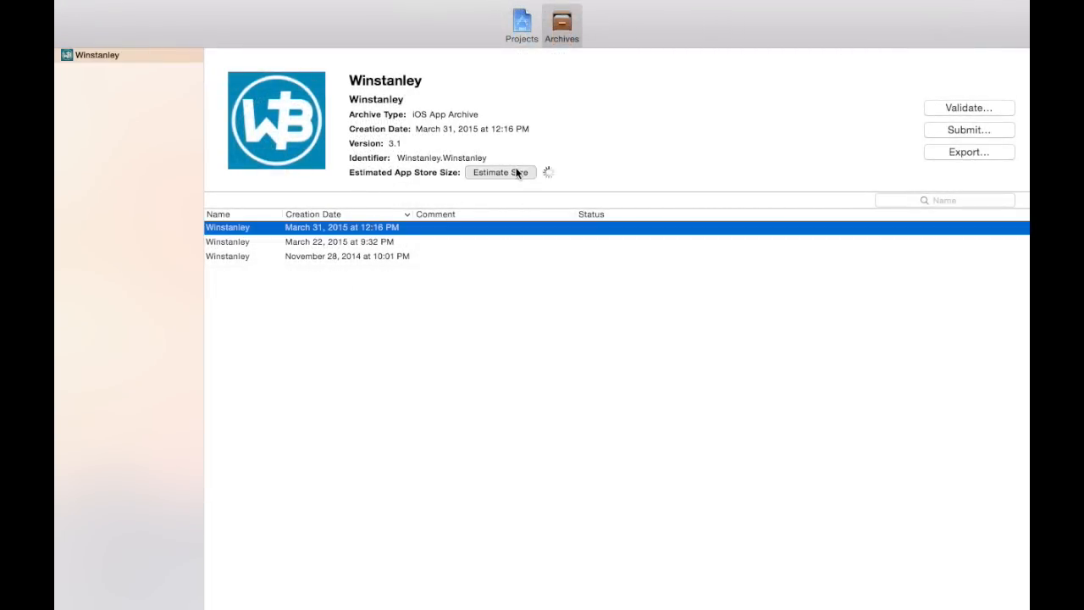
{"action": "left_click", "coordinate": [502, 173]}
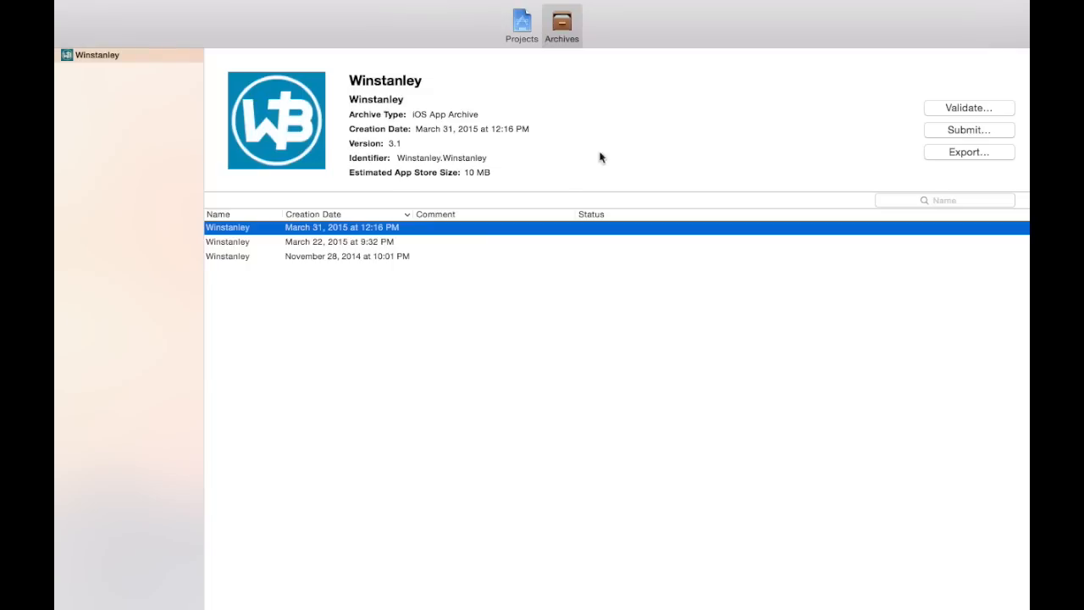
{"action": "mouse_move", "coordinate": [942, 133]}
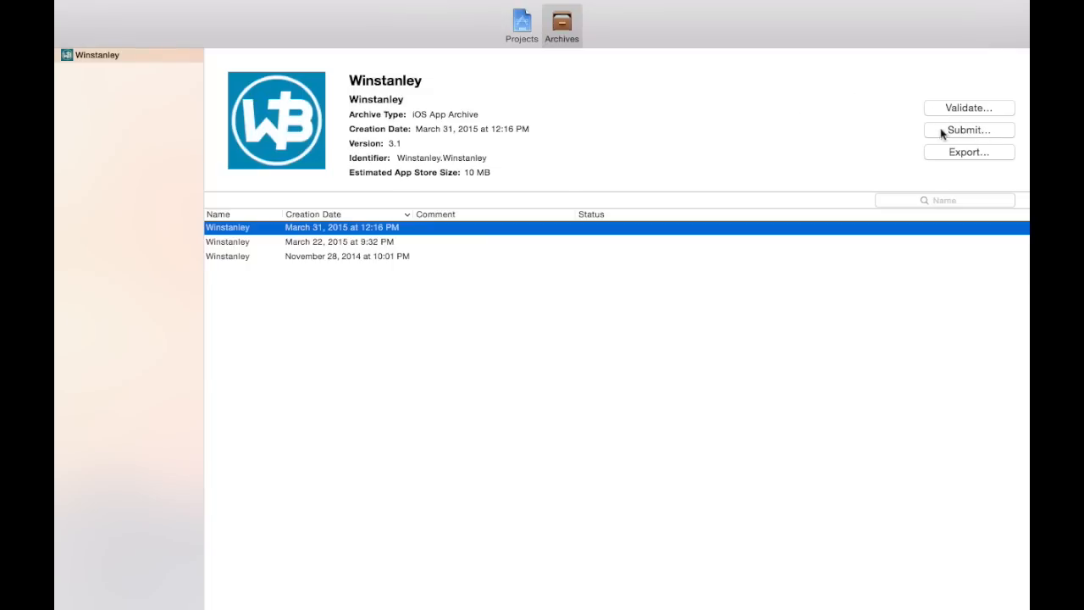
- Submit the archive to the iOS App Store with the chosen development team
{"action": "left_click", "coordinate": [969, 129]}
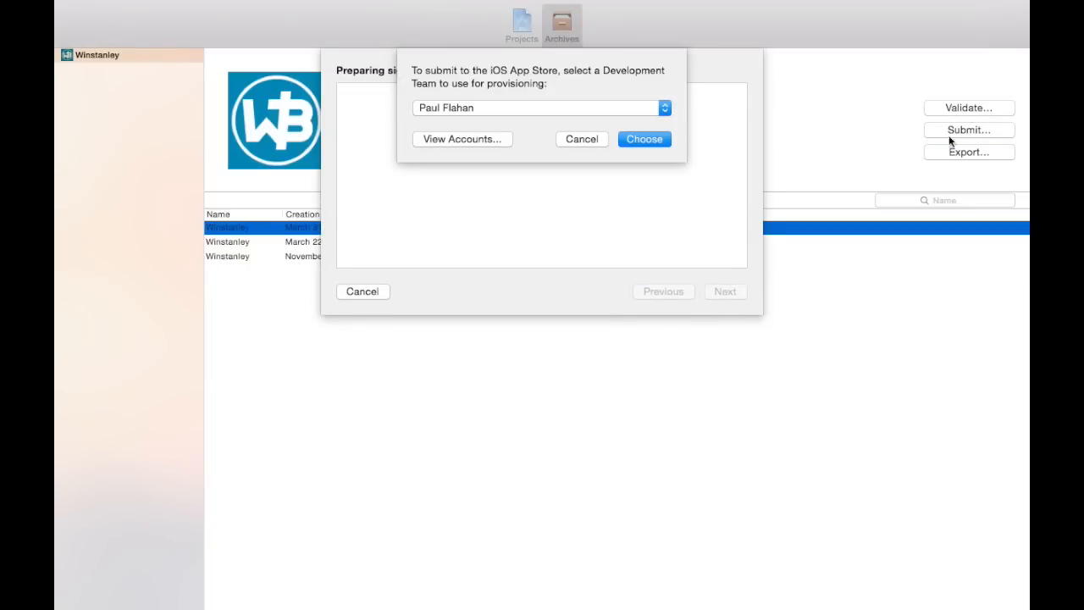
{"action": "left_click", "coordinate": [643, 139]}
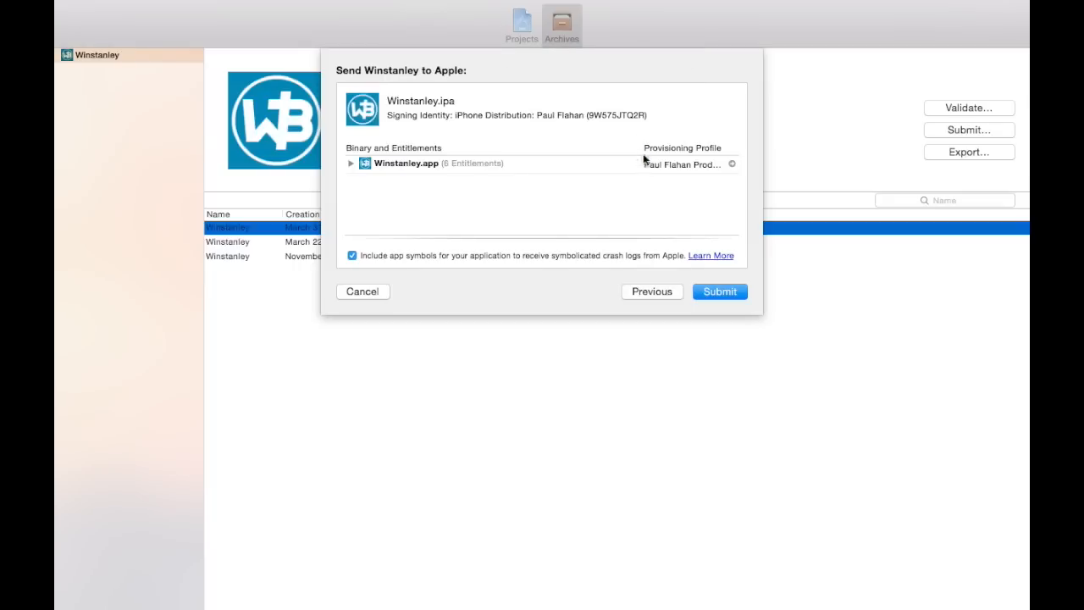
{"action": "mouse_move", "coordinate": [715, 280]}
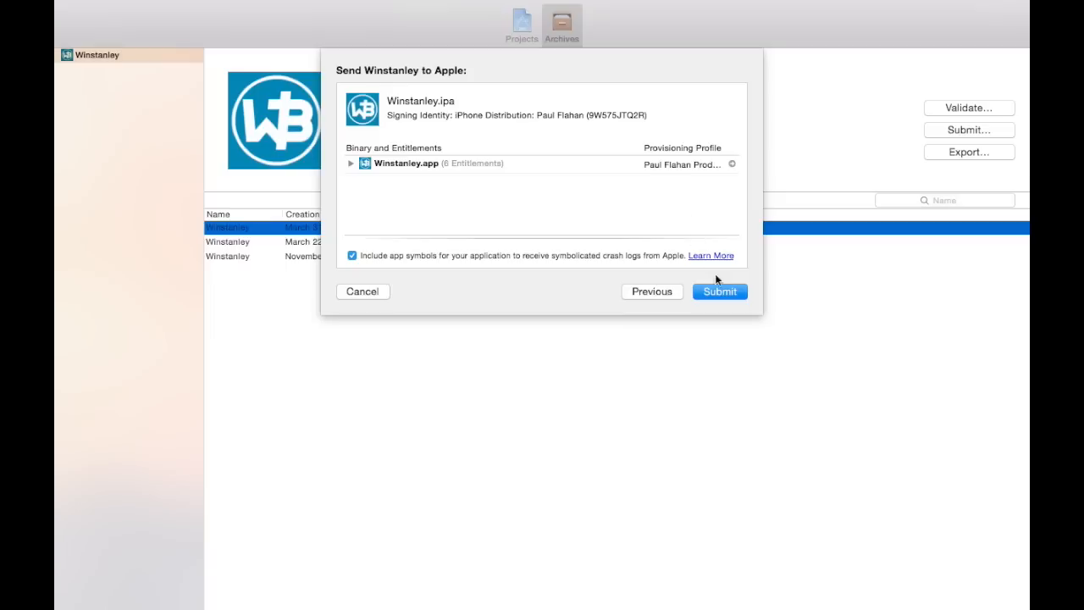
{"action": "left_click", "coordinate": [719, 292]}
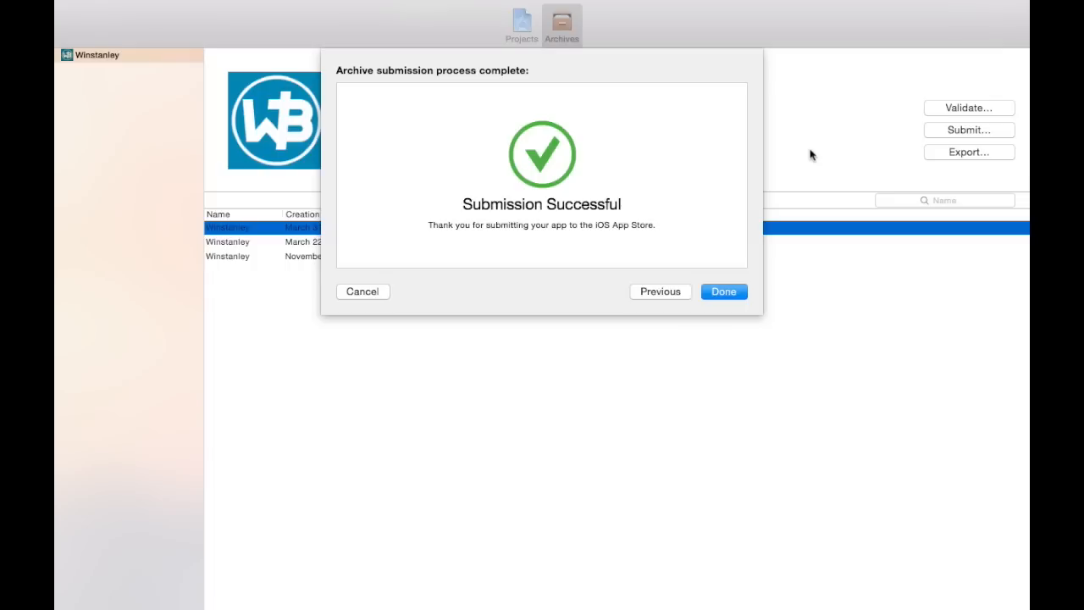
{"action": "mouse_move", "coordinate": [617, 213]}
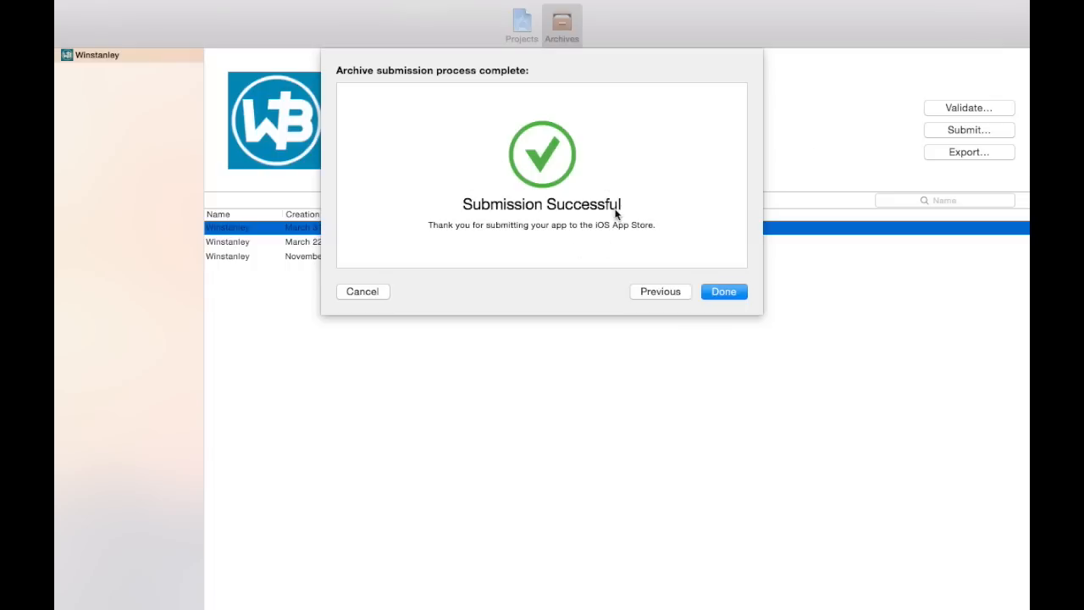
- Dismiss the submission and revert project signing to iPhone Developer with the Development profile
{"action": "left_click", "coordinate": [724, 292]}
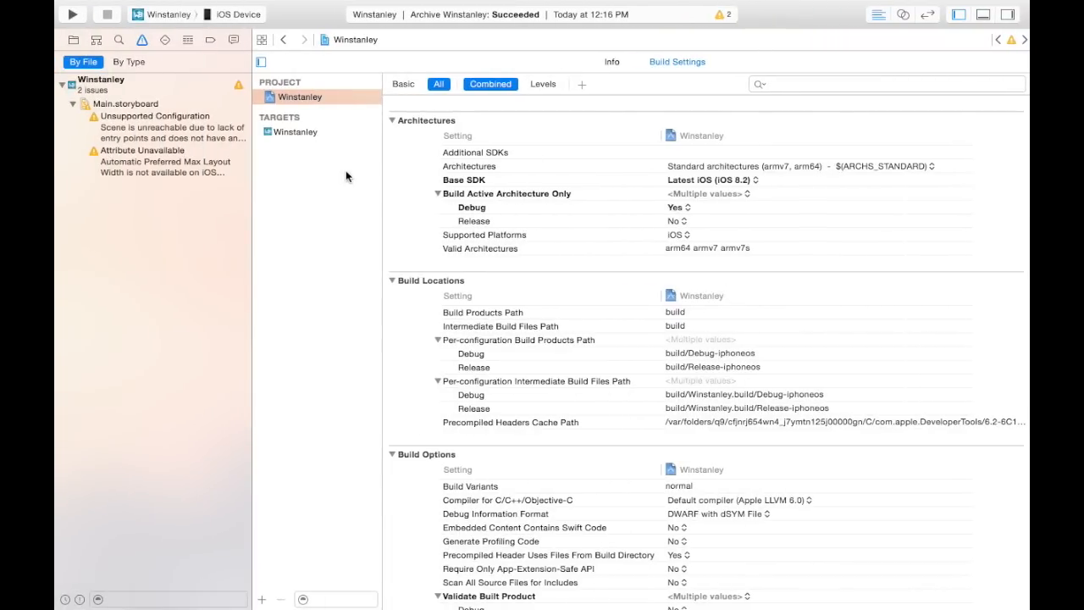
{"action": "scroll", "scroll_direction": "down", "scroll_amount": 3}
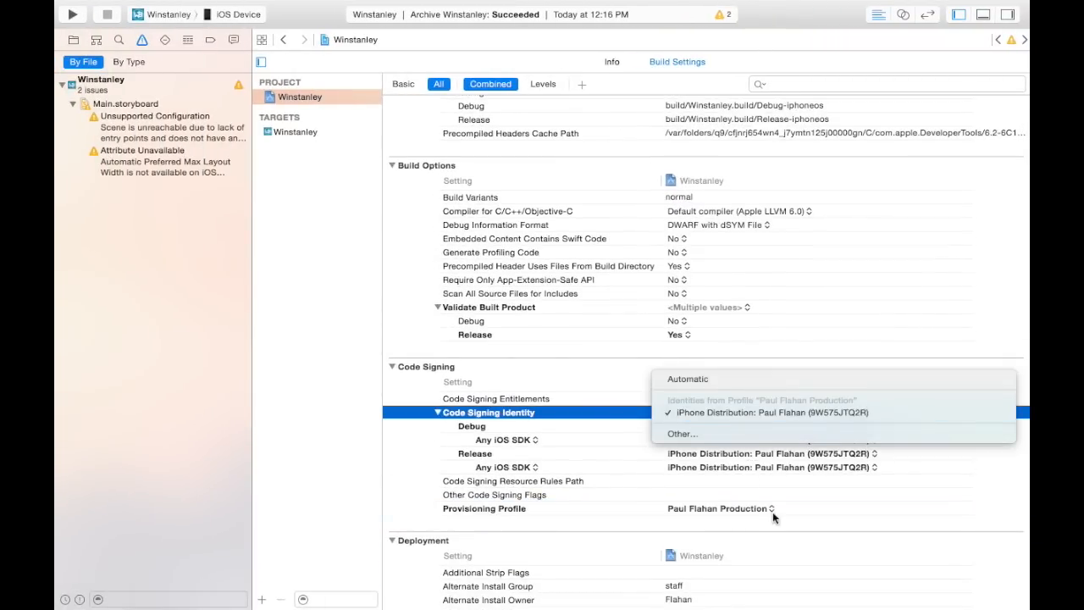
{"action": "left_click", "coordinate": [718, 508]}
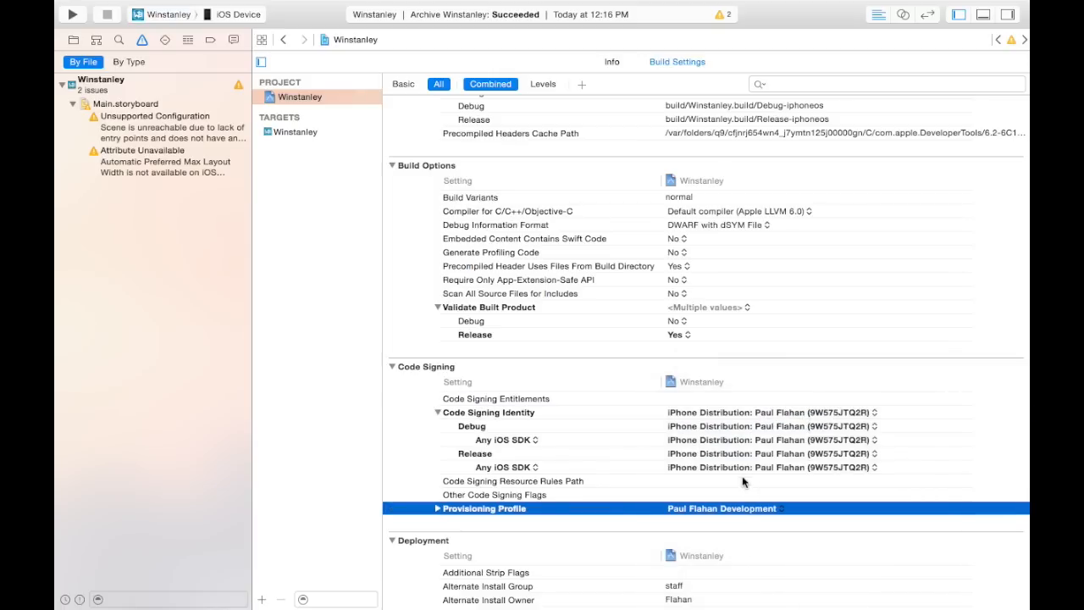
{"action": "left_click", "coordinate": [501, 468]}
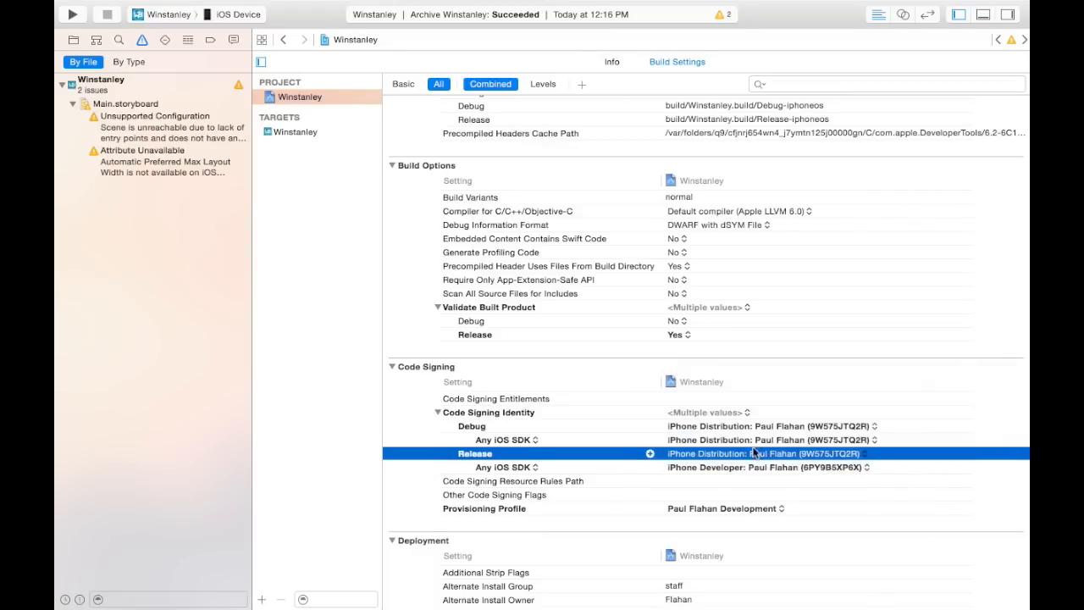
{"action": "left_click", "coordinate": [501, 441]}
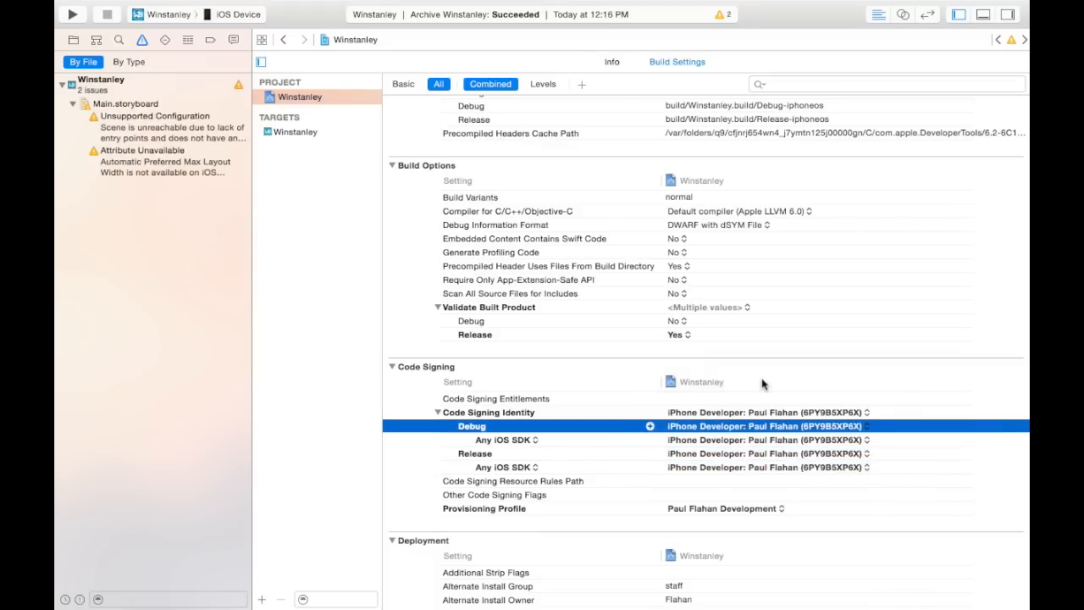
- Set the target's Provisioning Profile back to the Paul Flahan Development profile
{"action": "left_click", "coordinate": [295, 132]}
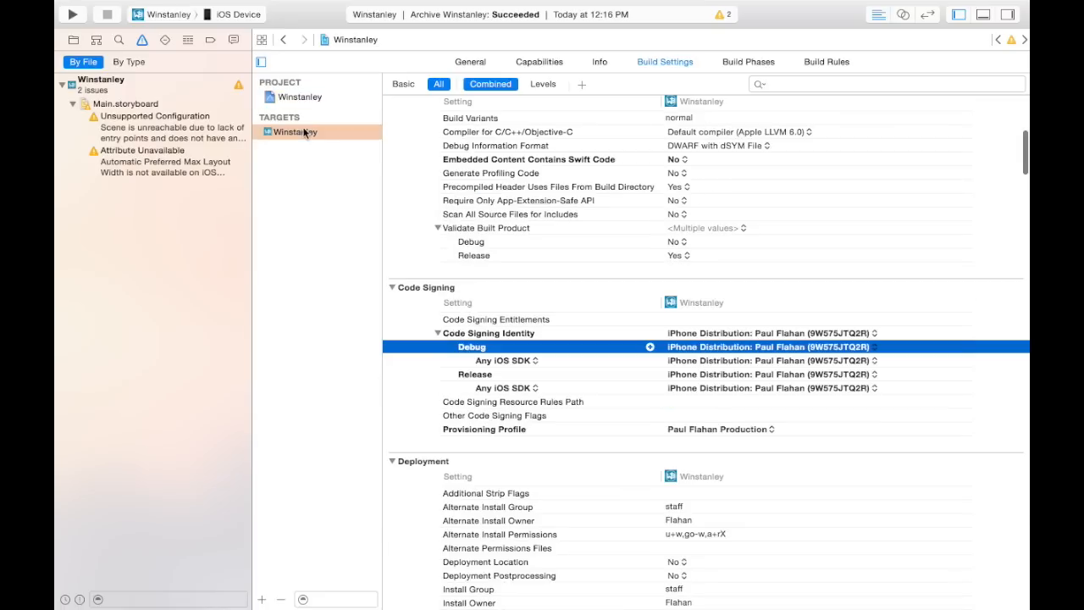
{"action": "left_click", "coordinate": [720, 429]}
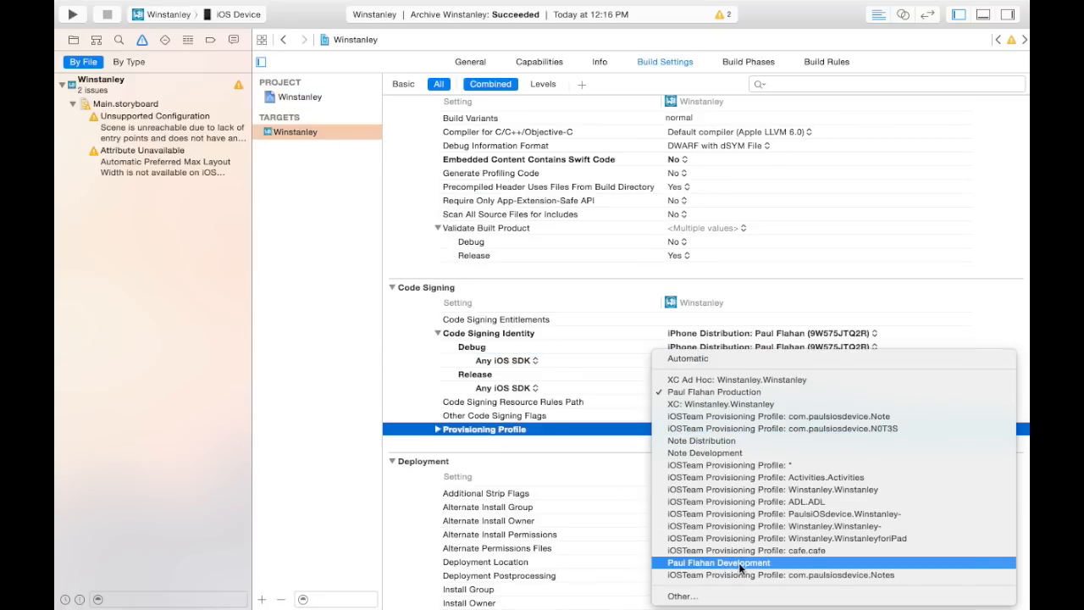
{"action": "left_click", "coordinate": [719, 563]}
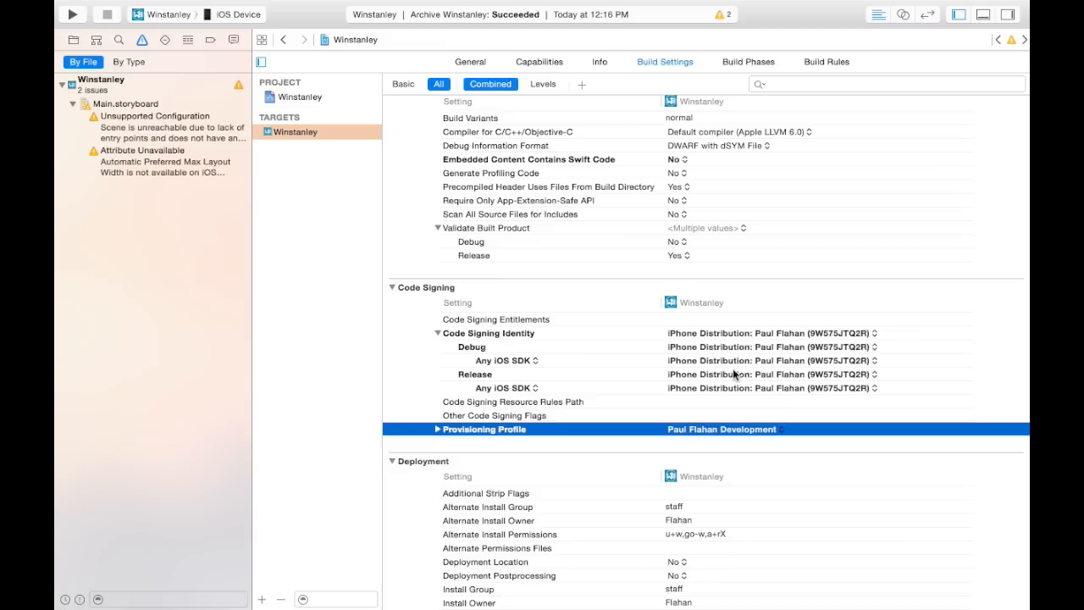
- Set the target's Debug, Any iOS SDK signing identity to iPhone Developer
{"action": "left_click", "coordinate": [771, 388]}
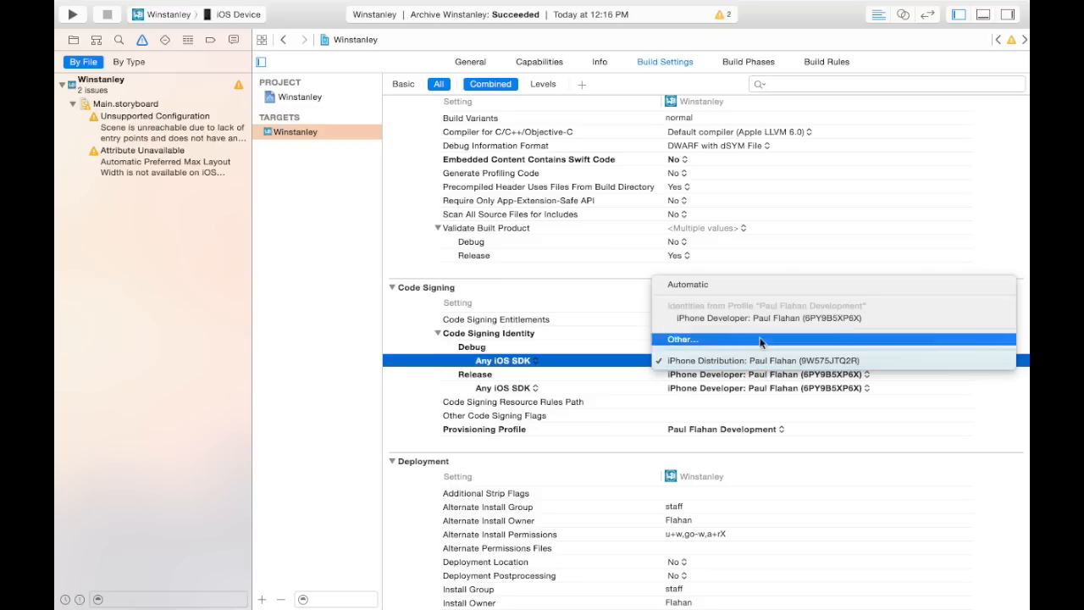
{"action": "left_click", "coordinate": [732, 359]}
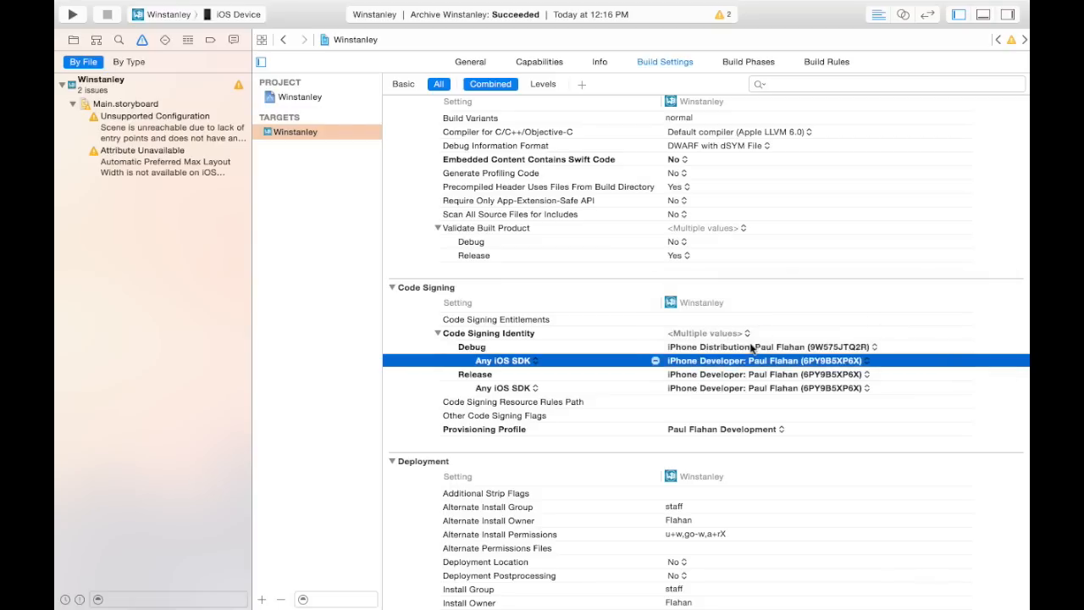
{"action": "left_click", "coordinate": [471, 346]}
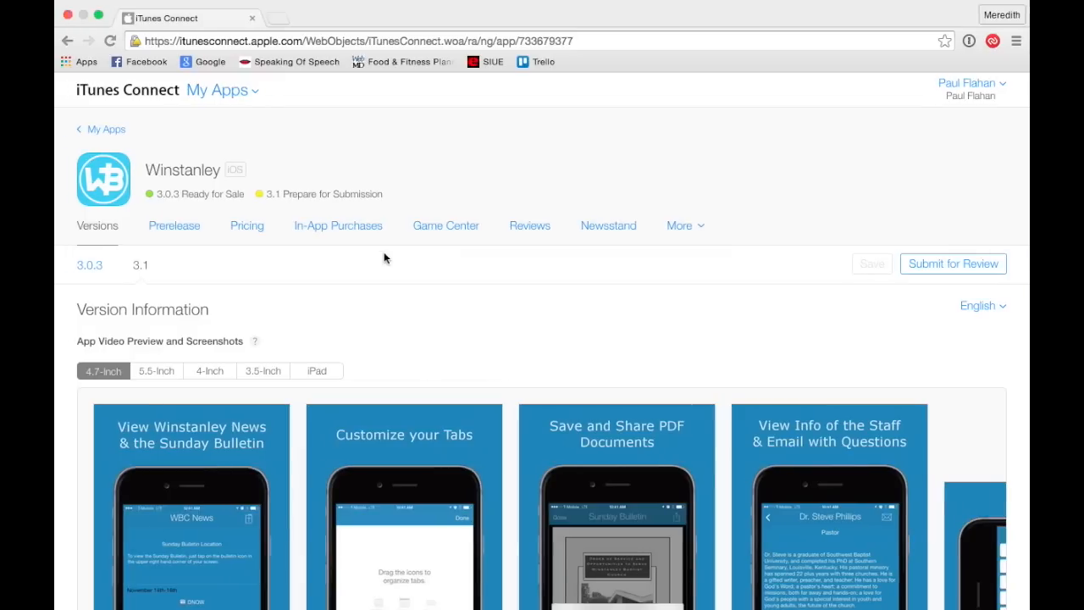
{"action": "mouse_move", "coordinate": [393, 173]}
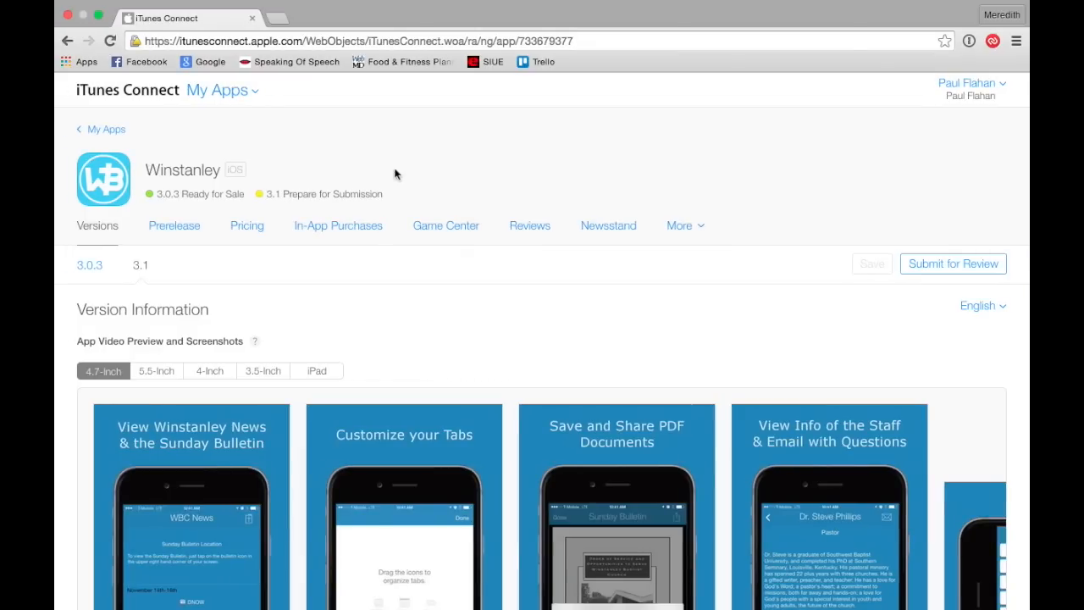
- Show Winstanley's version 3.1 page and move down to its Build section
{"action": "left_click", "coordinate": [108, 41]}
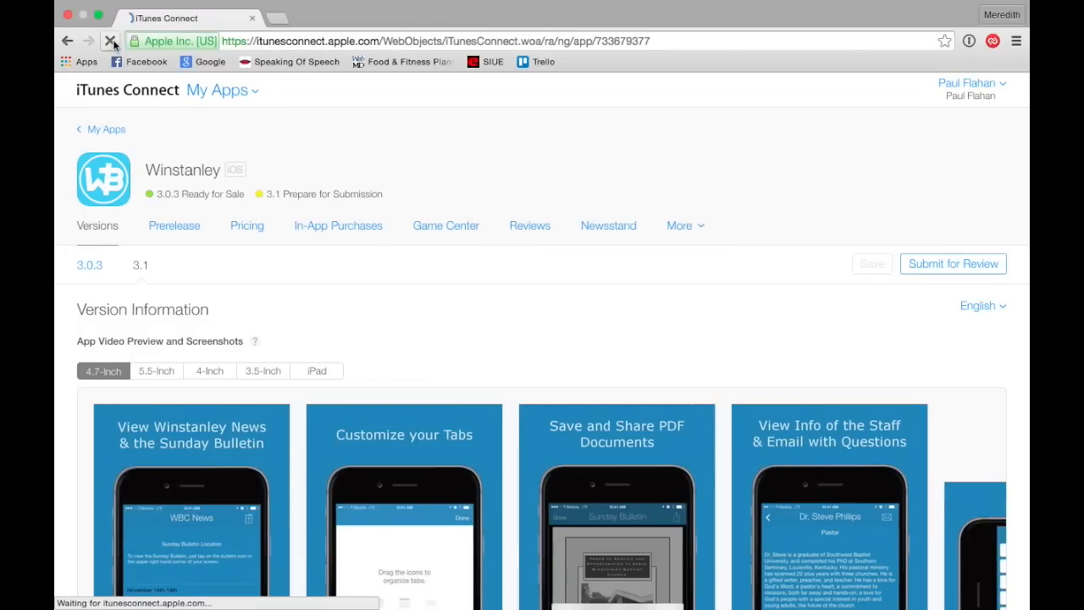
{"action": "left_click", "coordinate": [110, 41]}
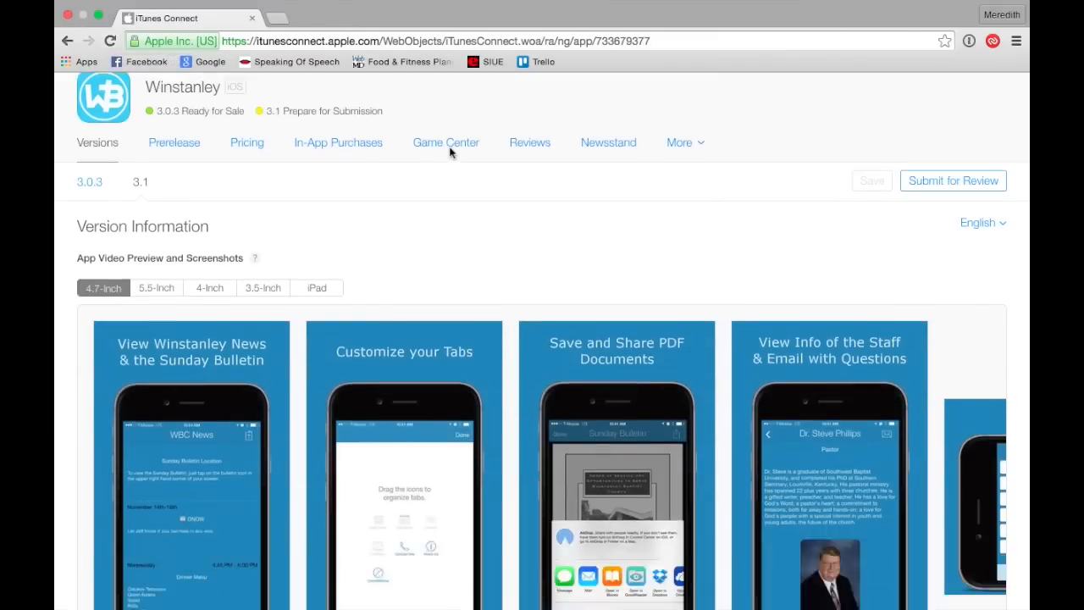
{"action": "scroll", "scroll_direction": "down", "scroll_amount": 3}
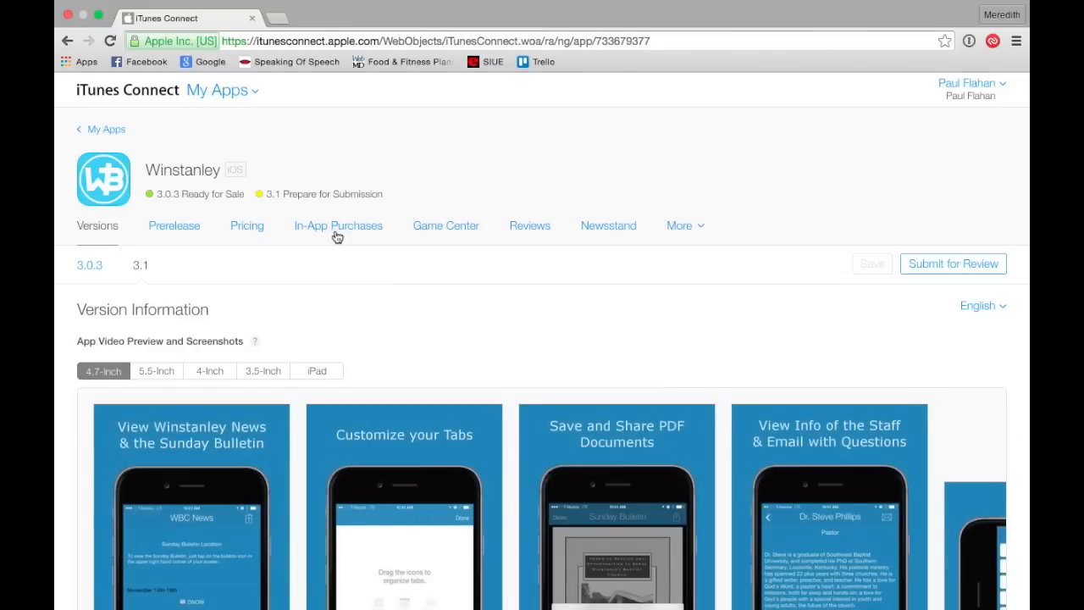
{"action": "scroll", "scroll_direction": "down", "scroll_amount": 3}
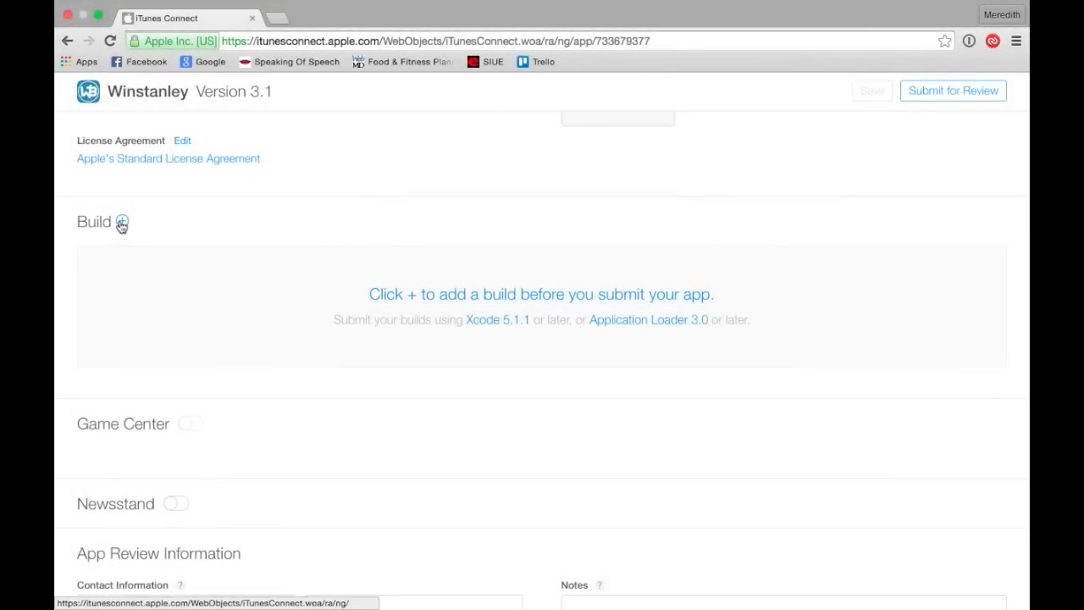
- Choose build 3.1 (310) in Add Build and confirm it for version 3.1
{"action": "left_click", "coordinate": [122, 221]}
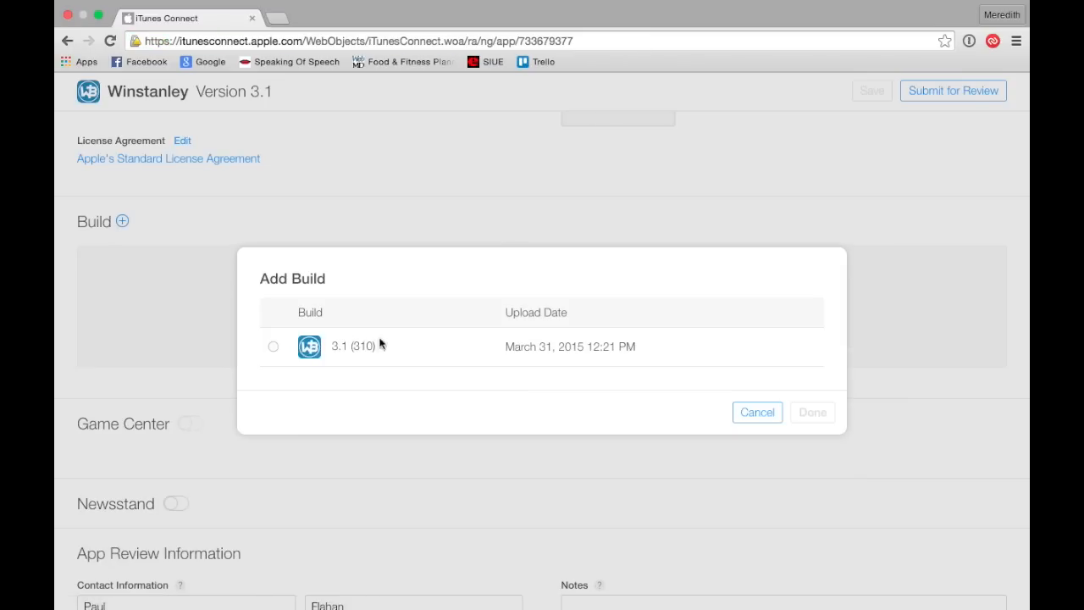
{"action": "mouse_move", "coordinate": [532, 373]}
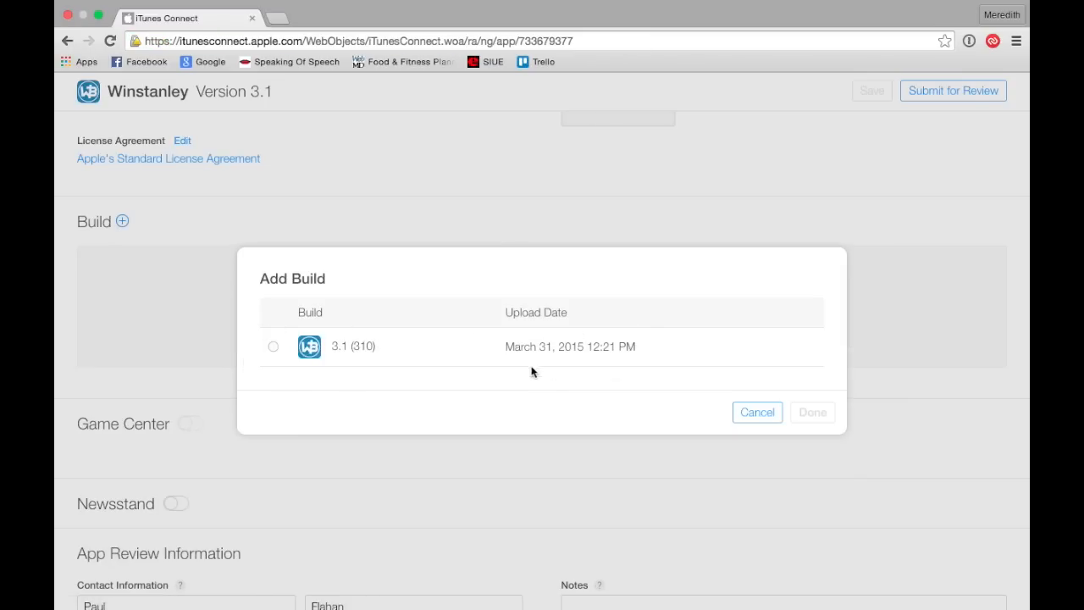
{"action": "left_click", "coordinate": [273, 345]}
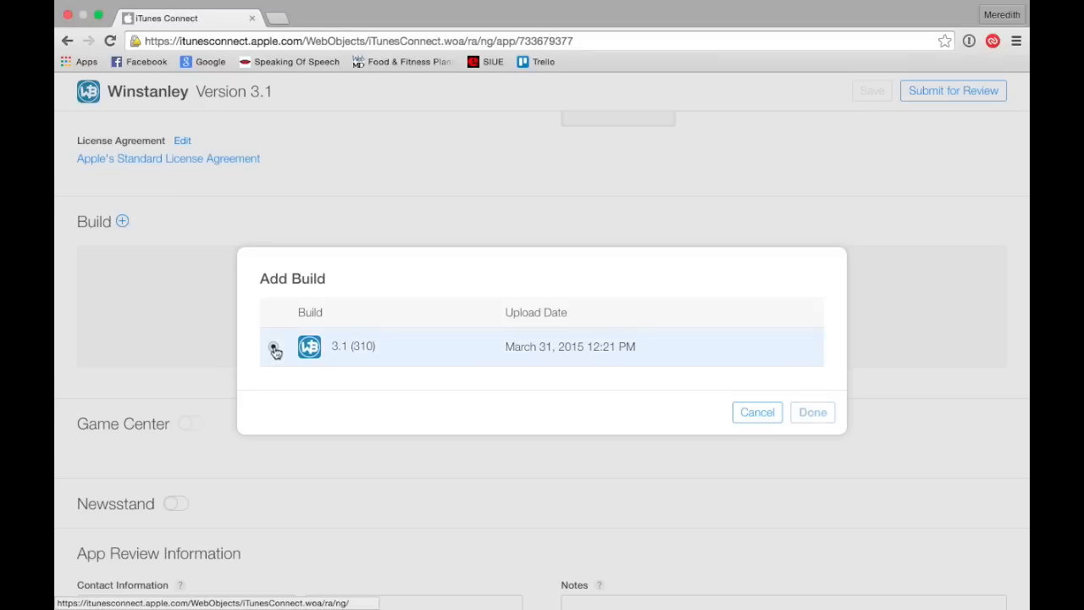
{"action": "left_click", "coordinate": [273, 345]}
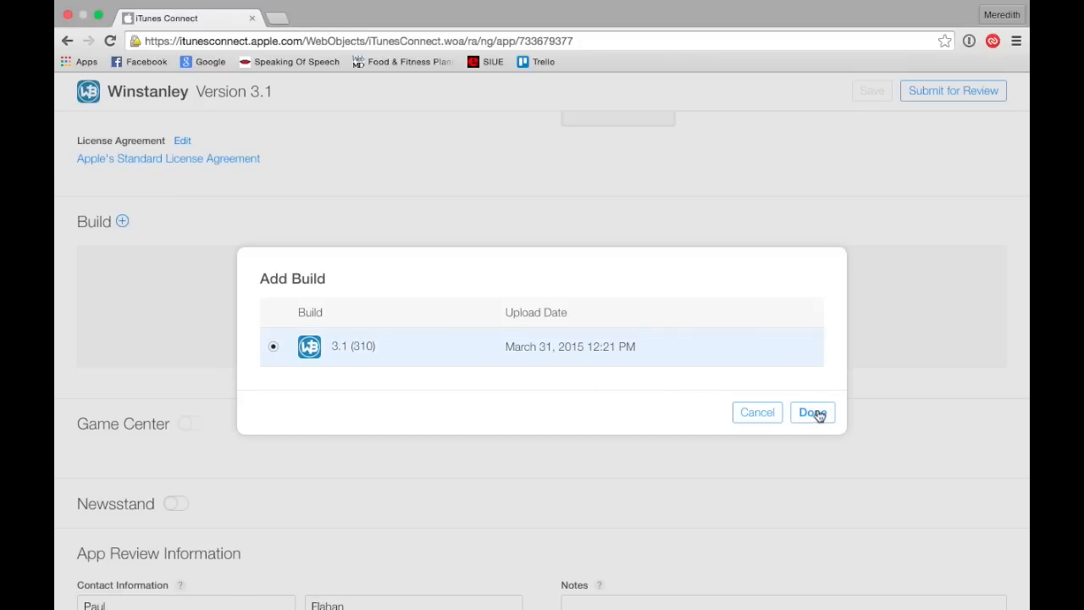
{"action": "left_click", "coordinate": [812, 413]}
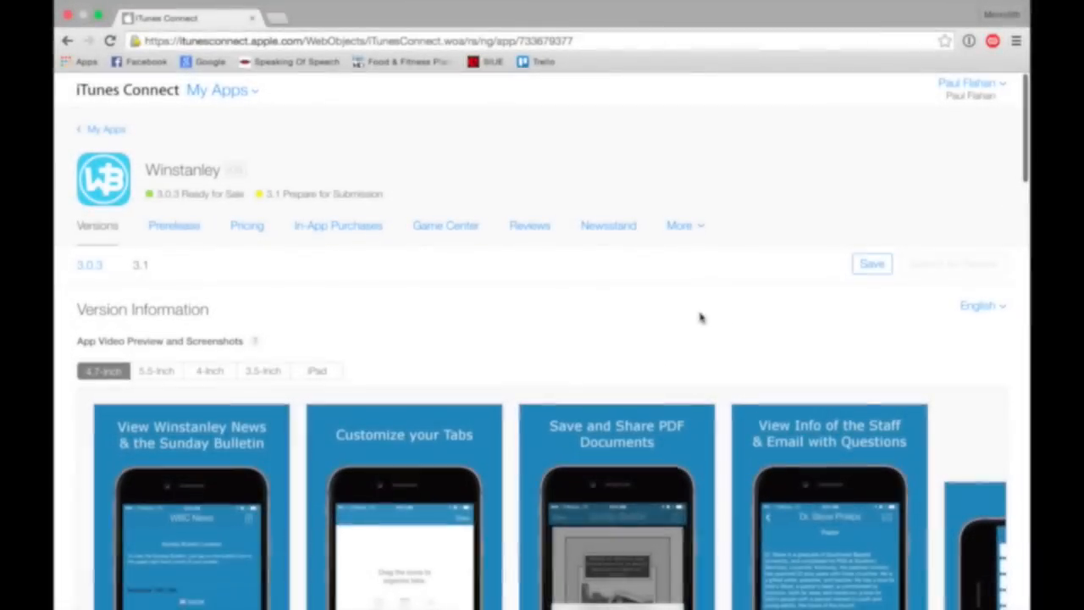
- Save version 3.1 and start Submit for Review to reach the questionnaire
{"action": "left_click", "coordinate": [871, 264]}
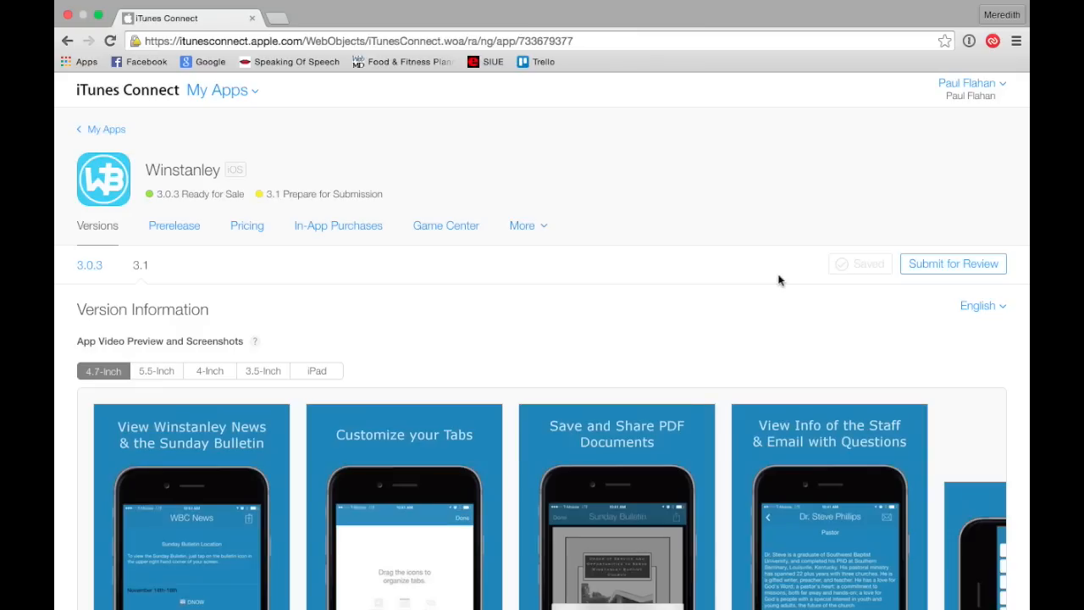
{"action": "mouse_move", "coordinate": [900, 278]}
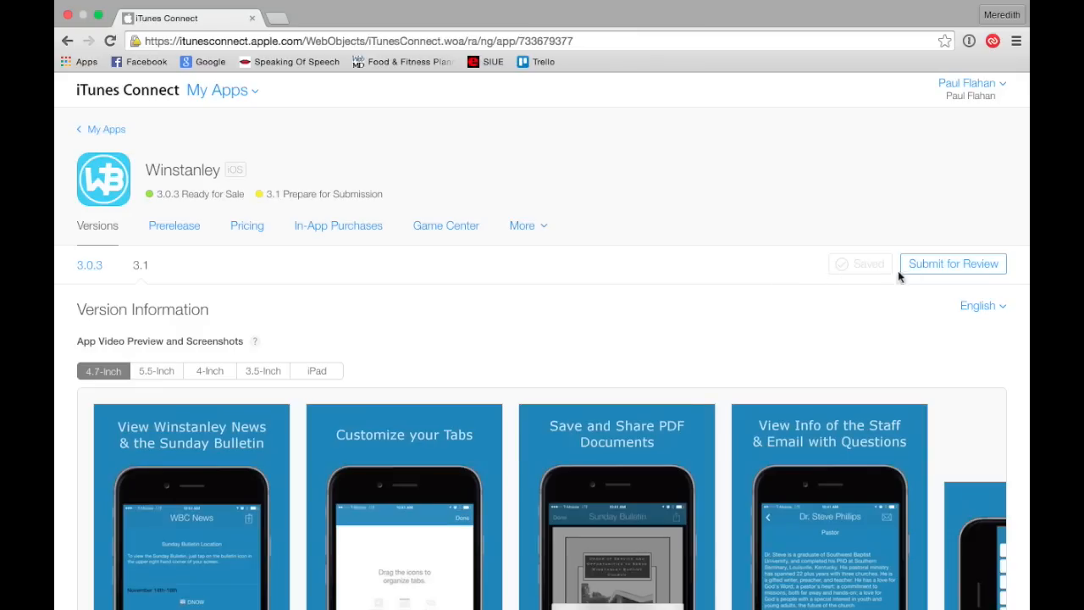
{"action": "left_click", "coordinate": [952, 265]}
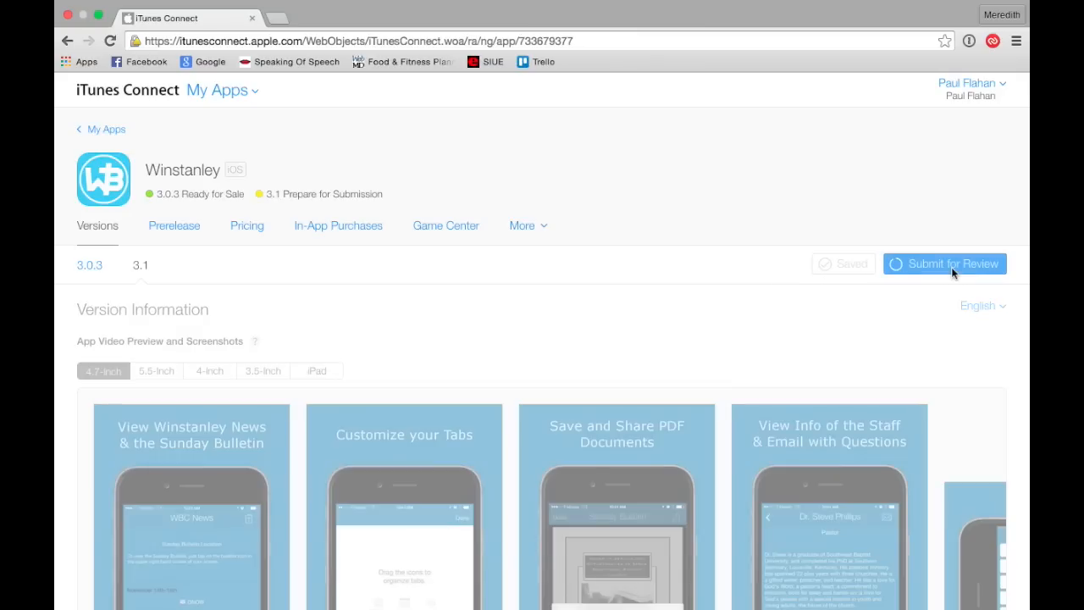
{"action": "left_click", "coordinate": [946, 264]}
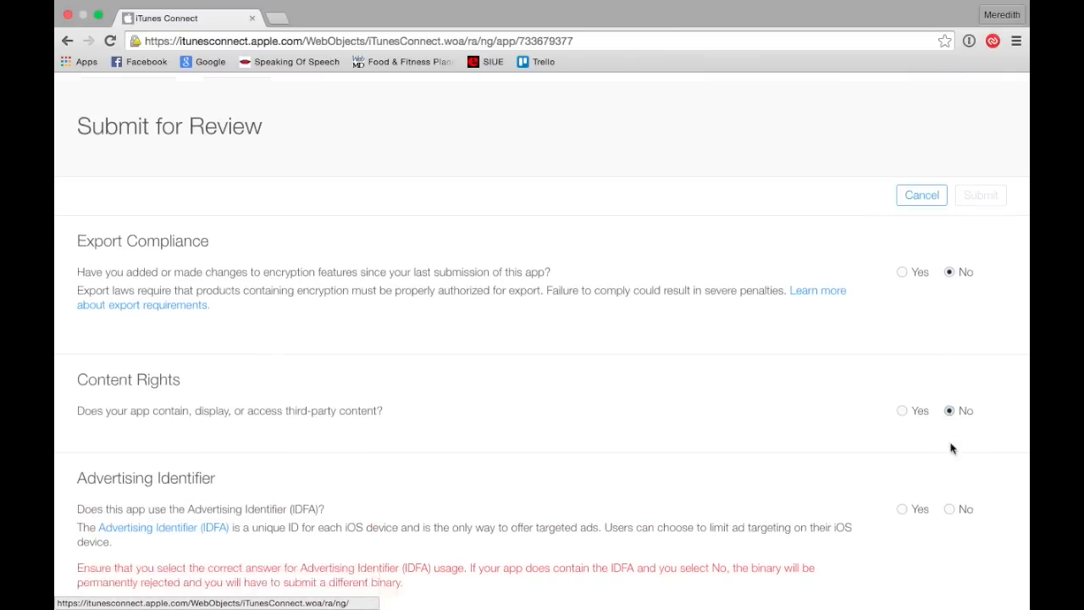
- Answer No to Advertising Identifier and submit, leaving 3.1 Waiting For Review
{"action": "scroll", "scroll_direction": "down", "scroll_amount": 3}
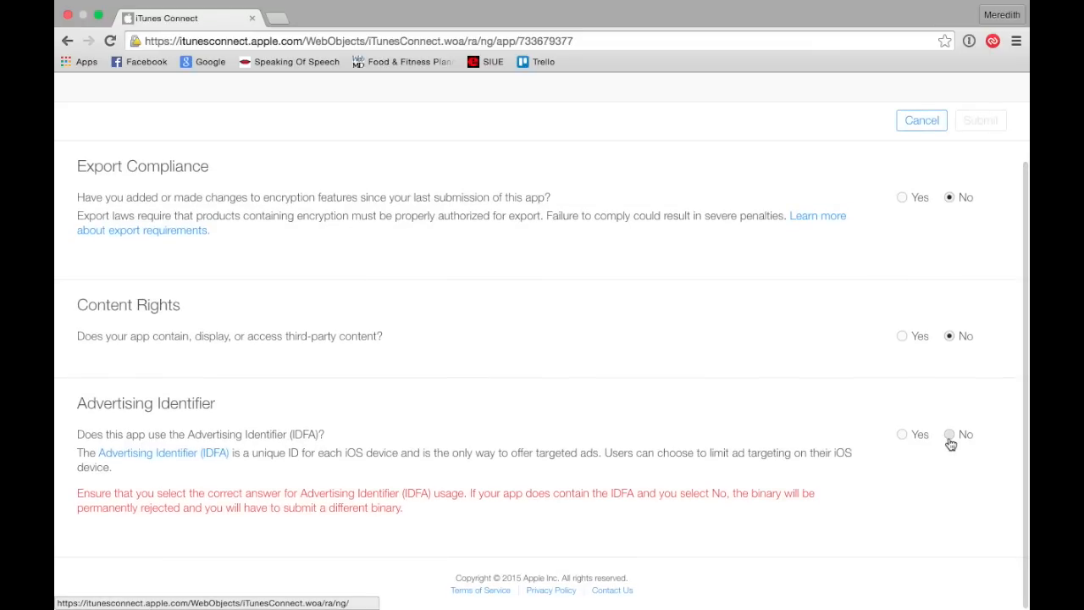
{"action": "left_click", "coordinate": [949, 434]}
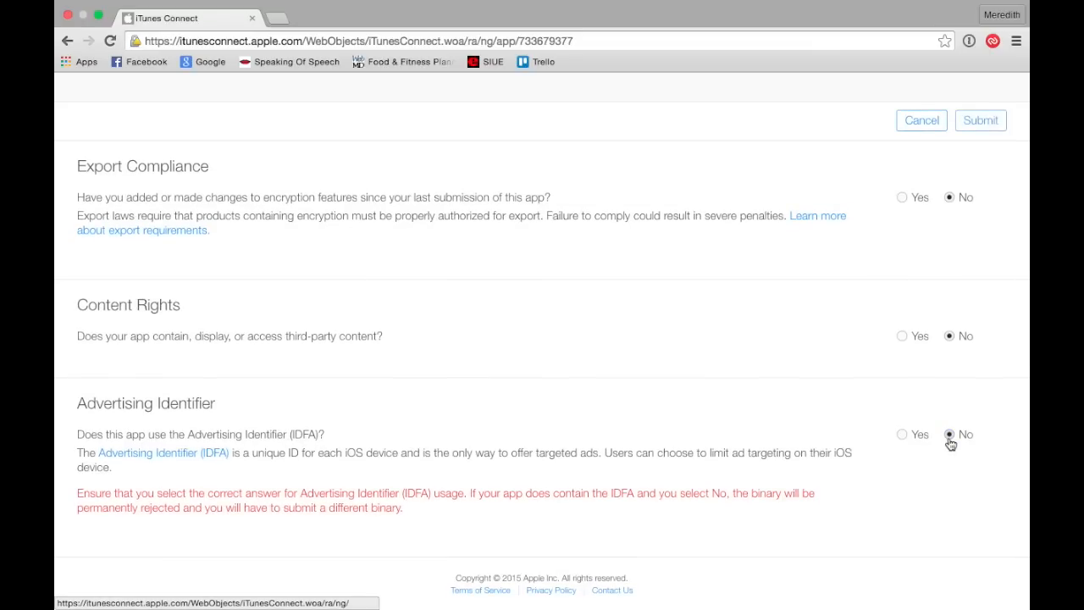
{"action": "scroll", "scroll_direction": "up", "scroll_amount": 3}
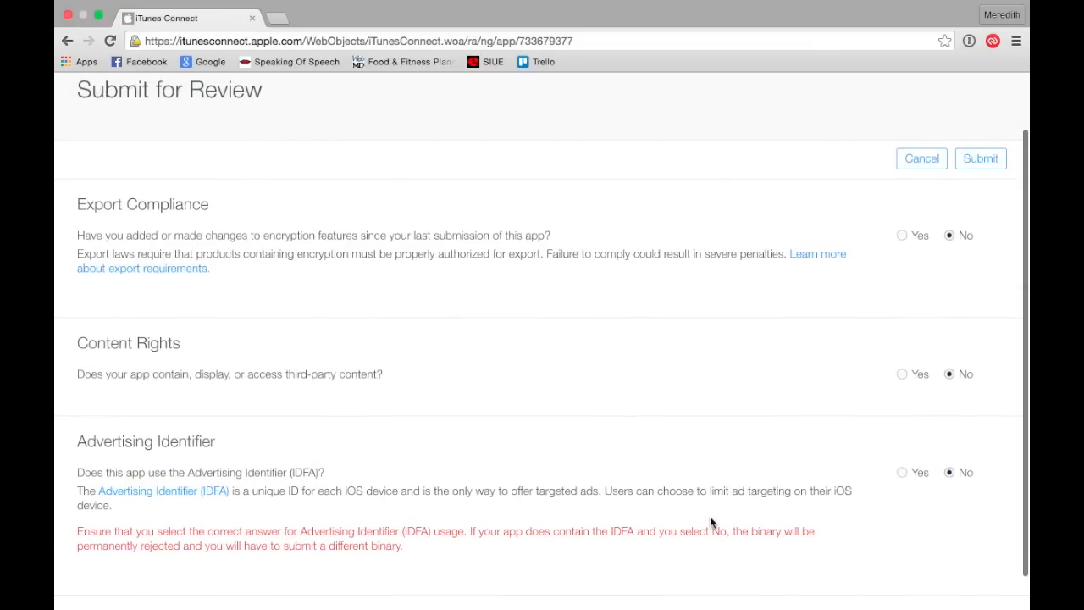
{"action": "left_click", "coordinate": [980, 159]}
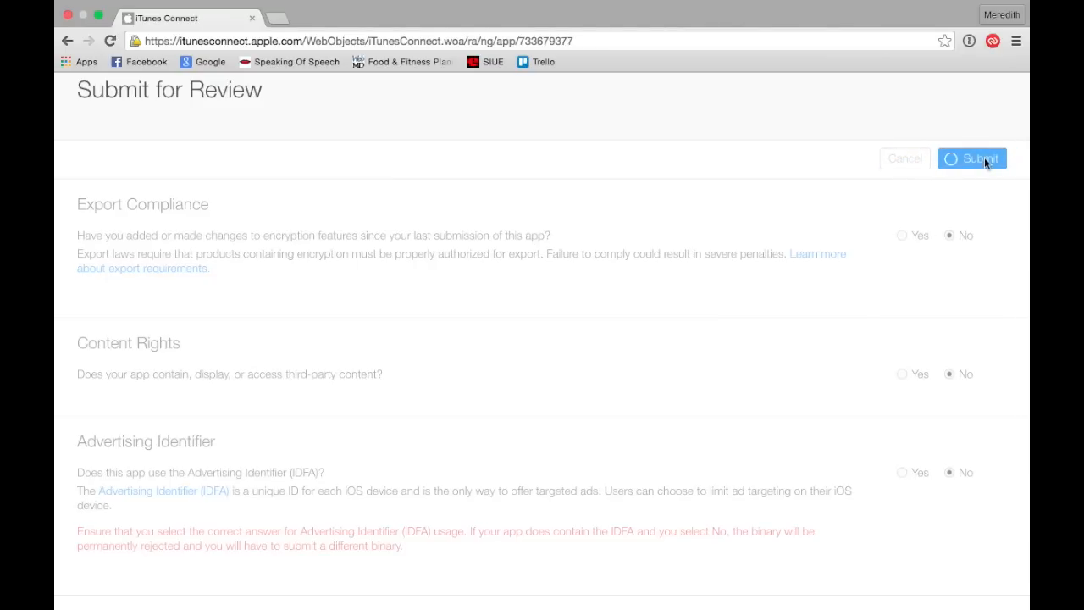
{"action": "left_click", "coordinate": [972, 160]}
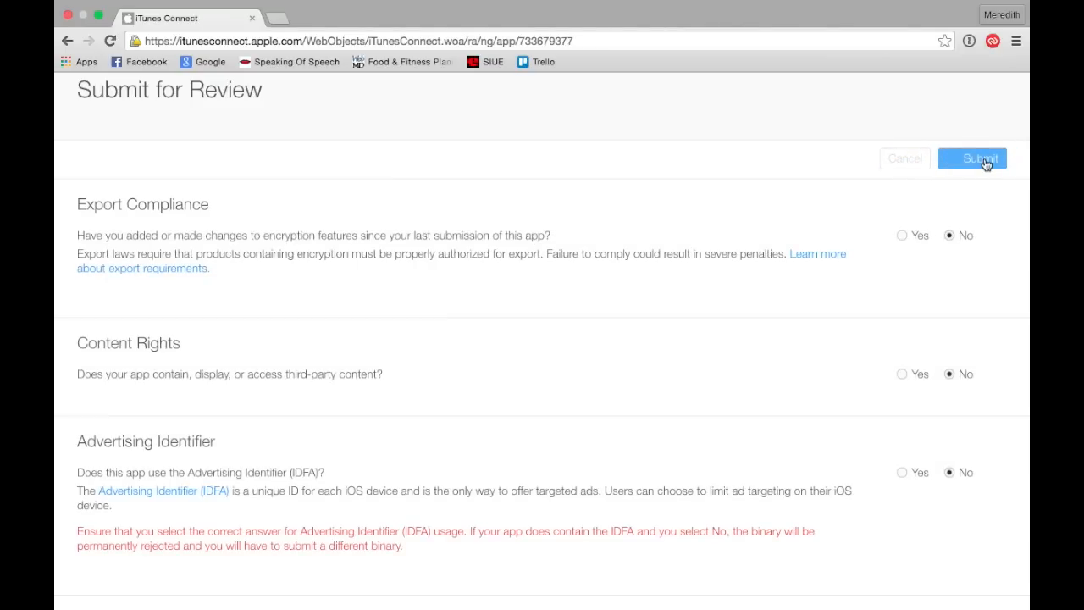
{"action": "left_click", "coordinate": [973, 159]}
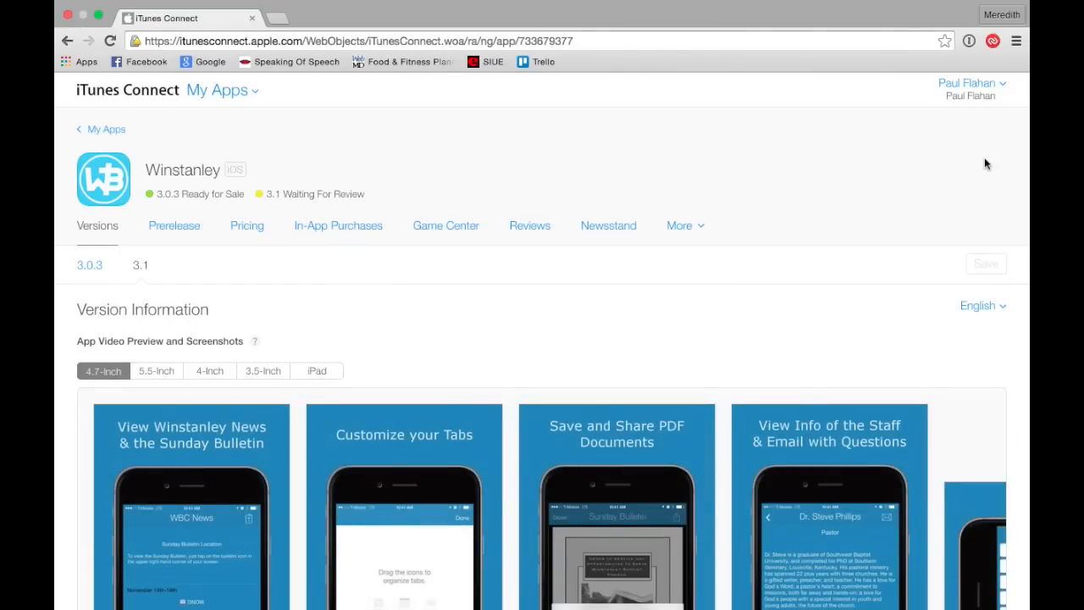
{"action": "mouse_move", "coordinate": [363, 188]}
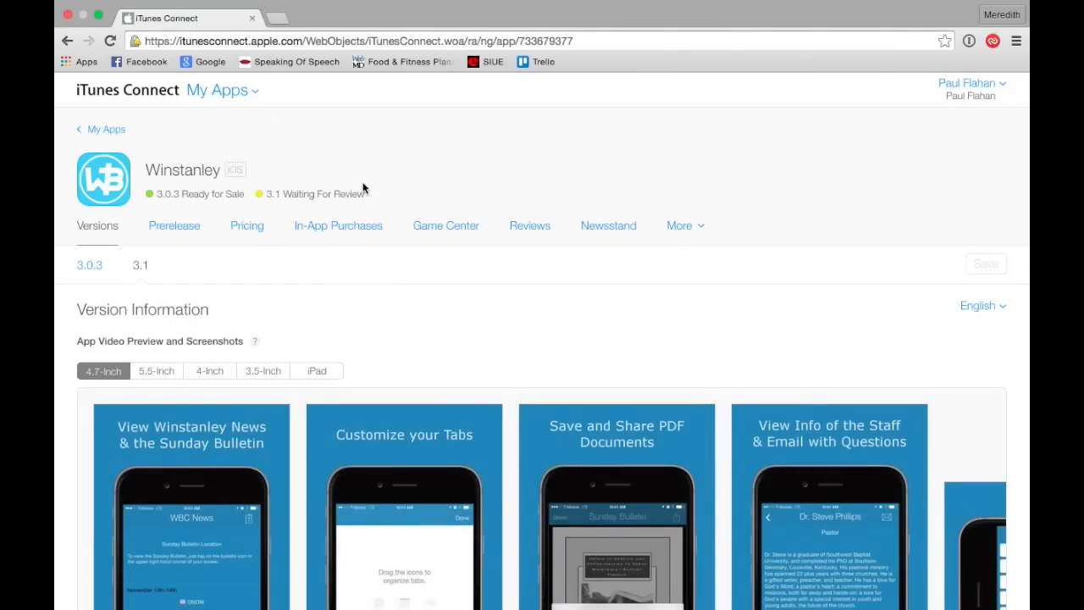
{"action": "mouse_move", "coordinate": [323, 150]}
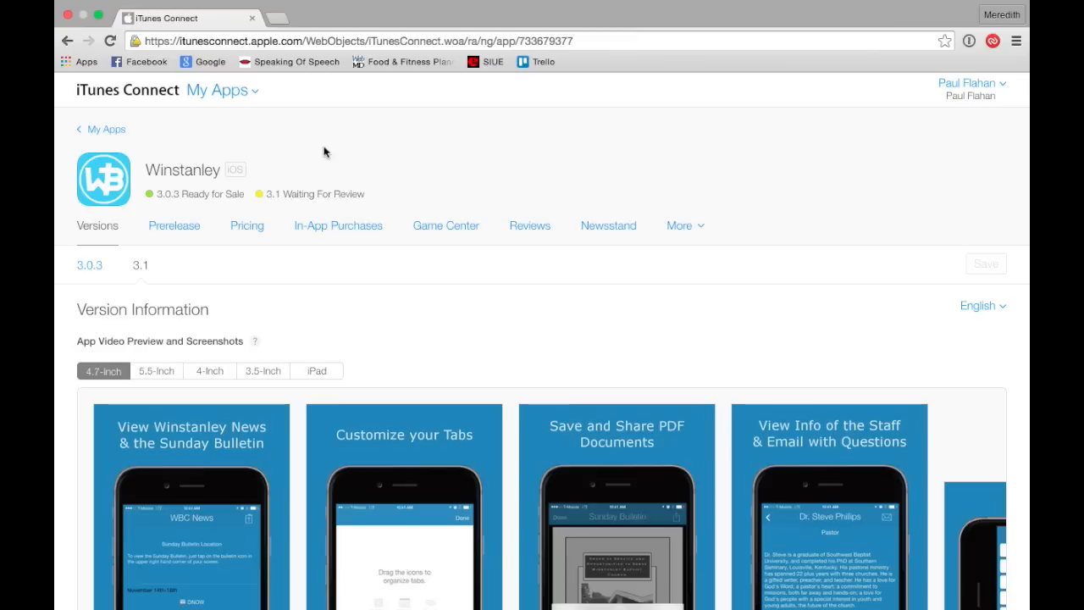